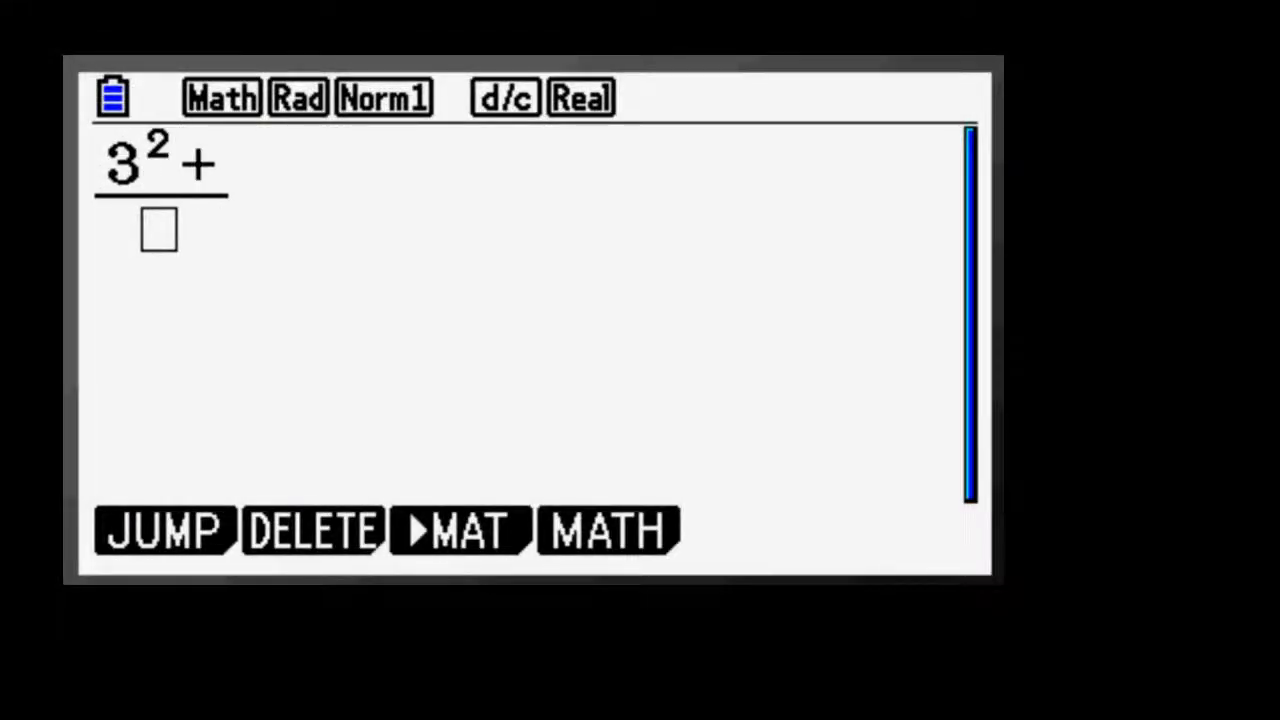
# Evaluate the textbook fraction (3²+5²)/2.
pyautogui.write('5²')
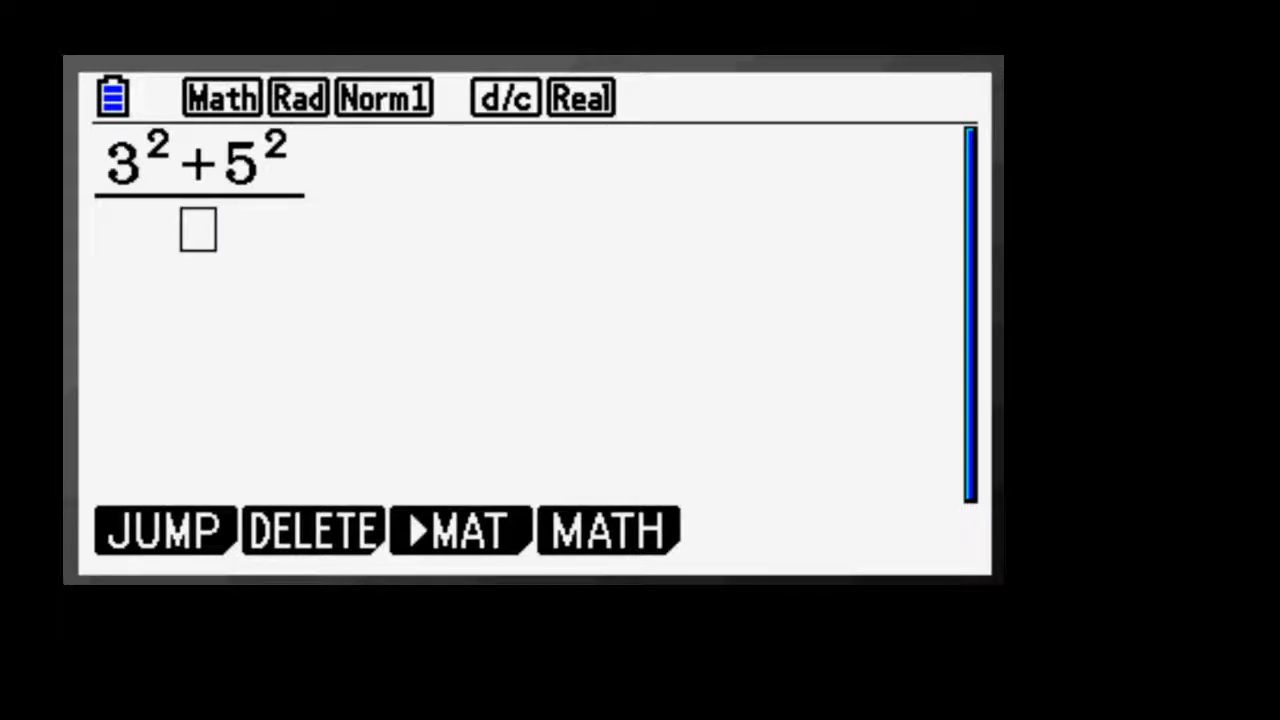
pyautogui.write('2')
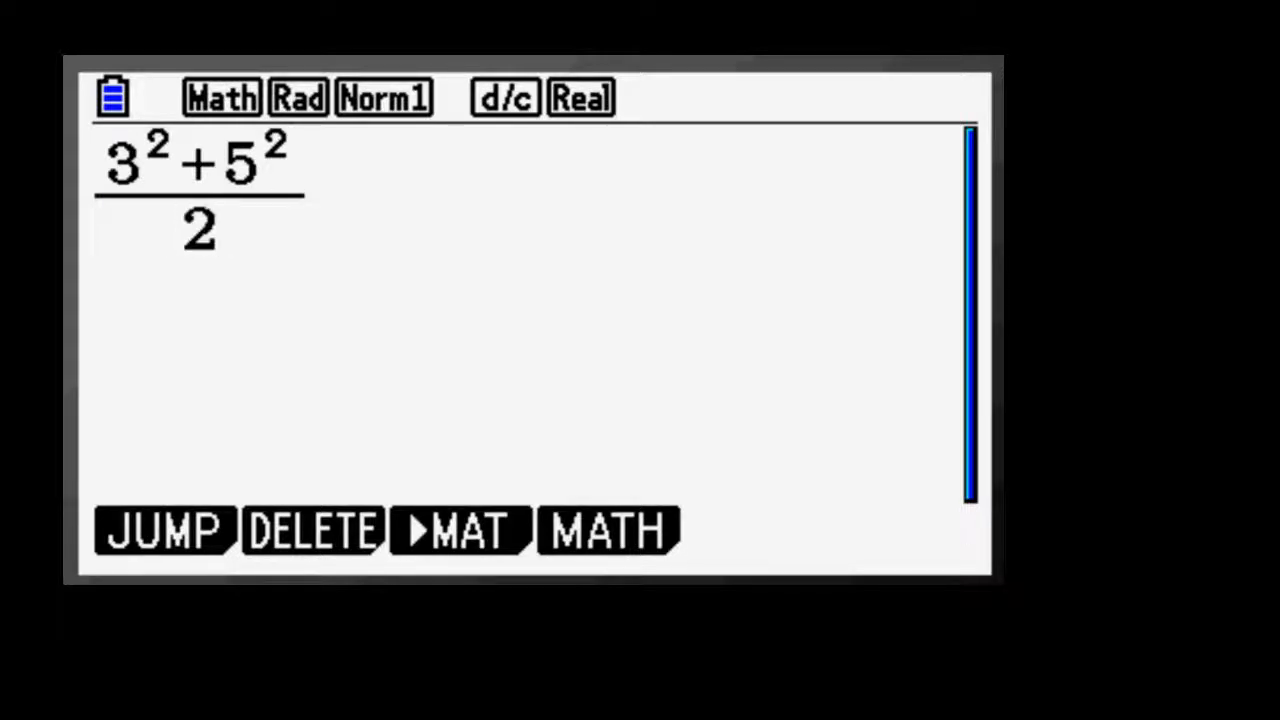
pyautogui.press('enter')
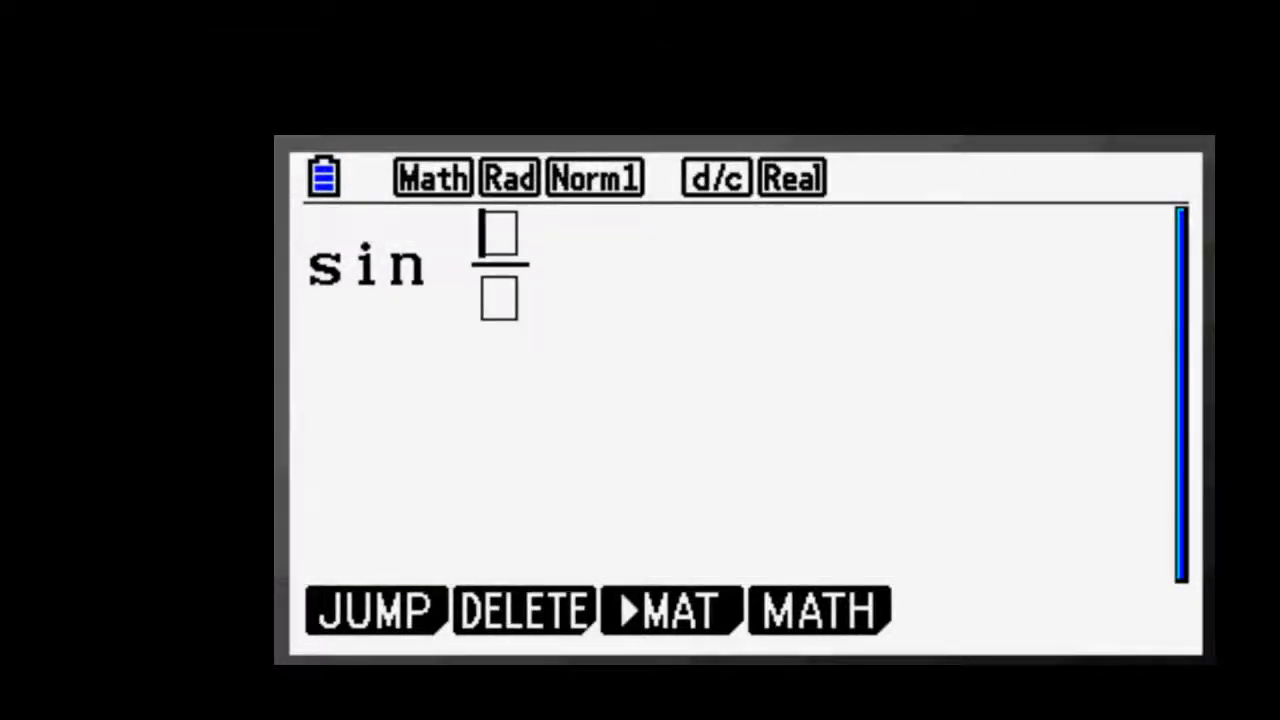
# Enter sin(π/3) and a summation of x² with lower limit x=1.
pyautogui.press('shift')
pyautogui.write('π')
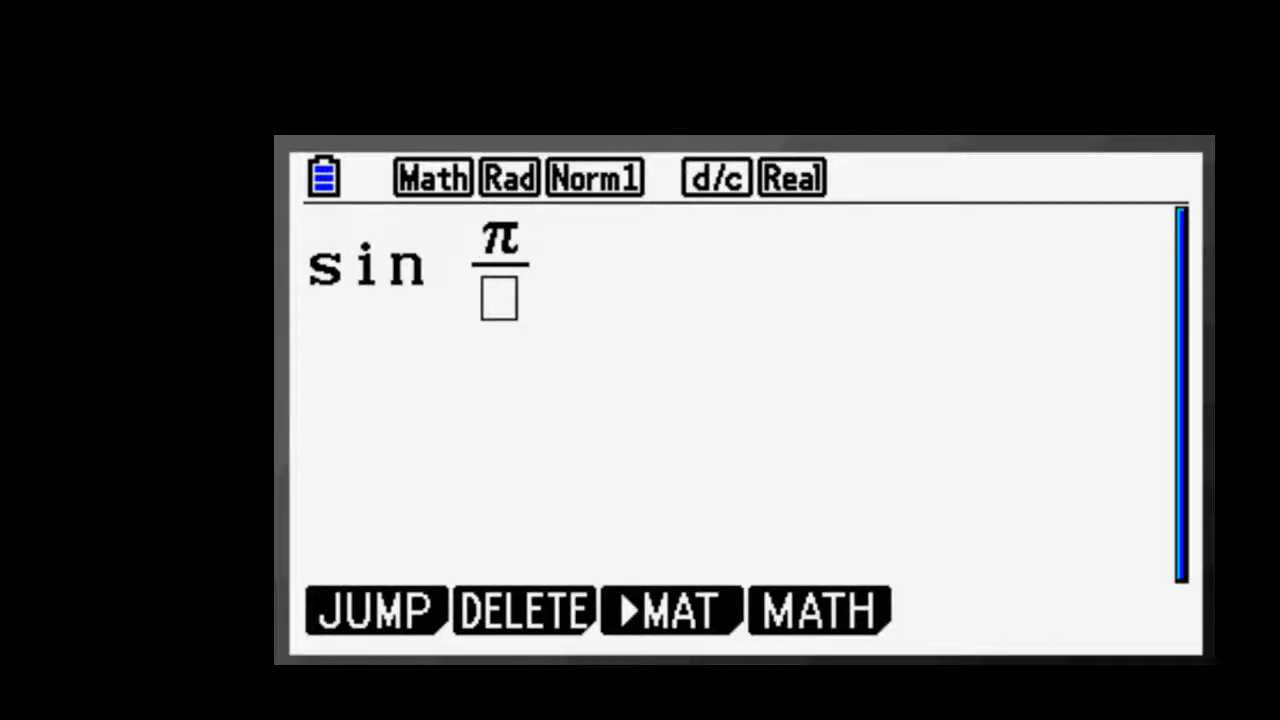
pyautogui.write('3')
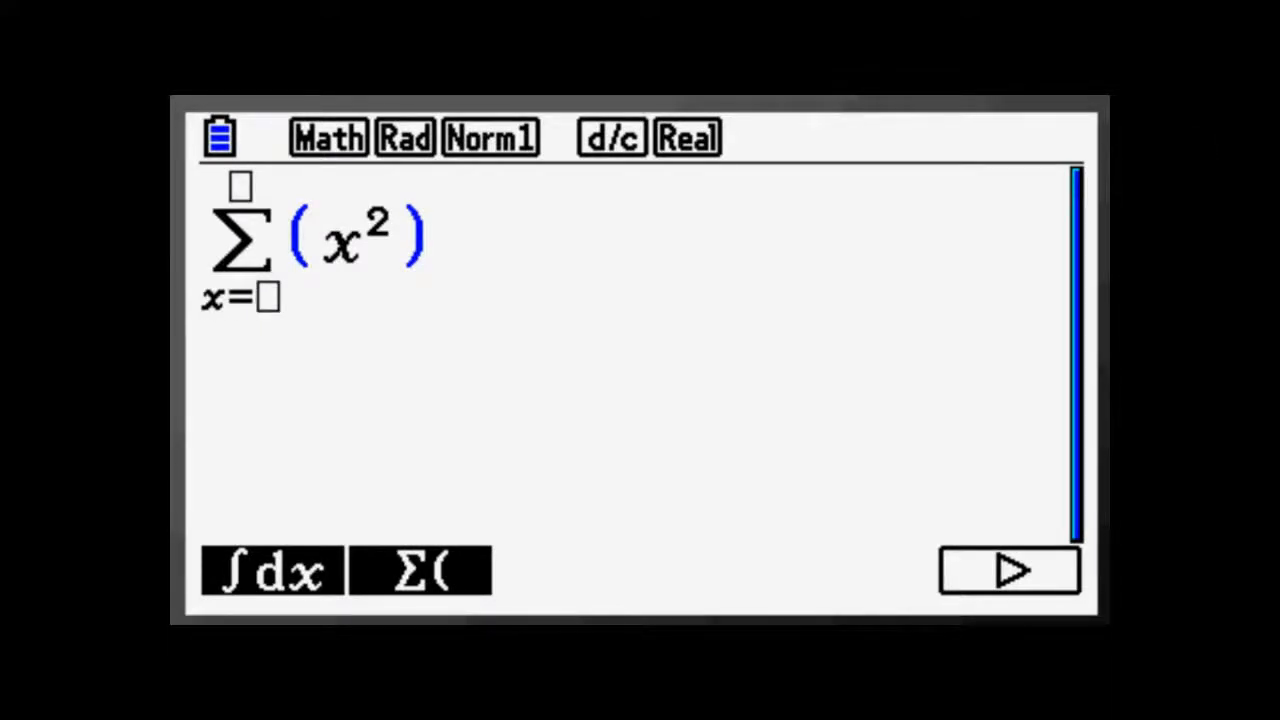
pyautogui.write('1')
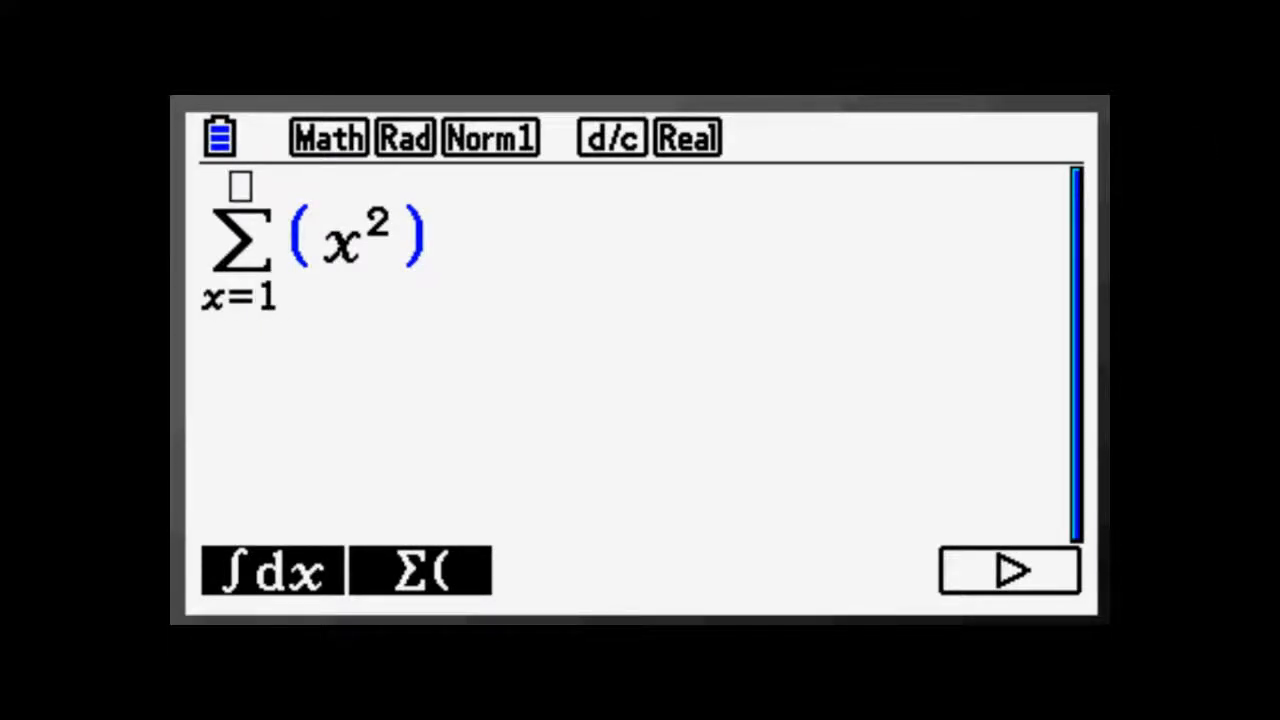
pyautogui.write('1')
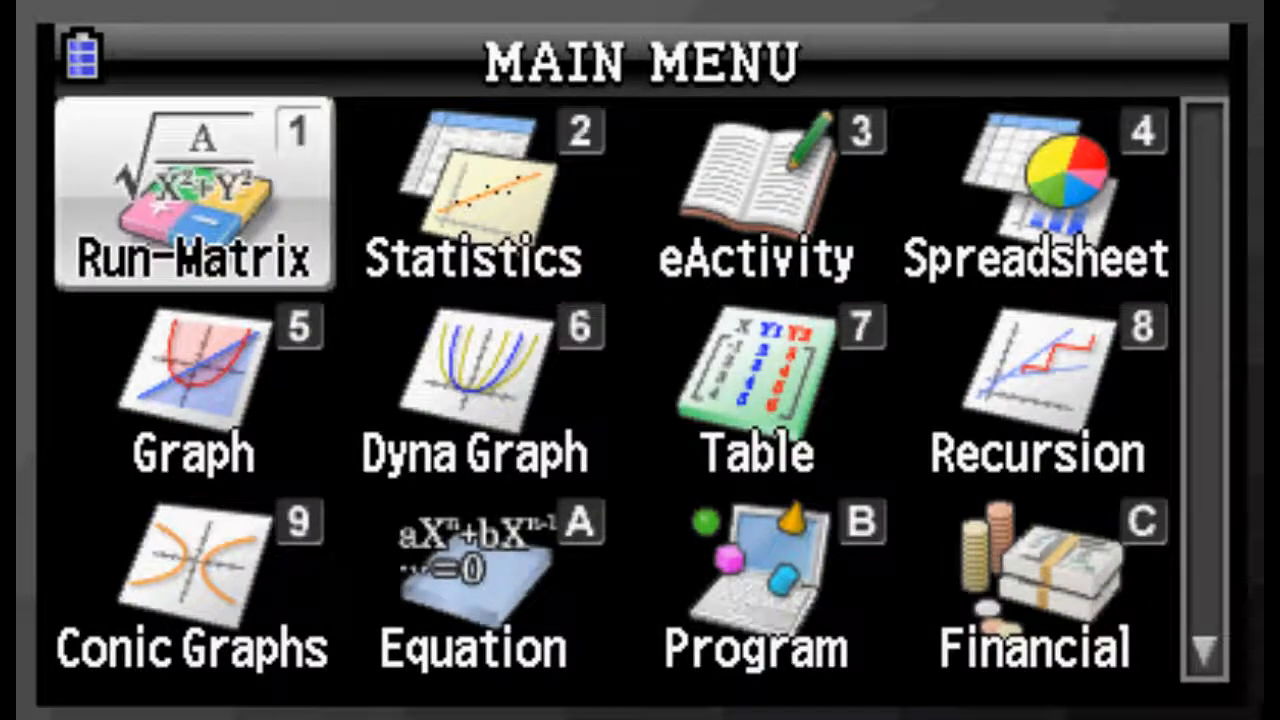
# In Run-Matrix, evaluate (5+6²)/√9 as 41/3 and convert it to 13.66666667.
pyautogui.click(192, 196)
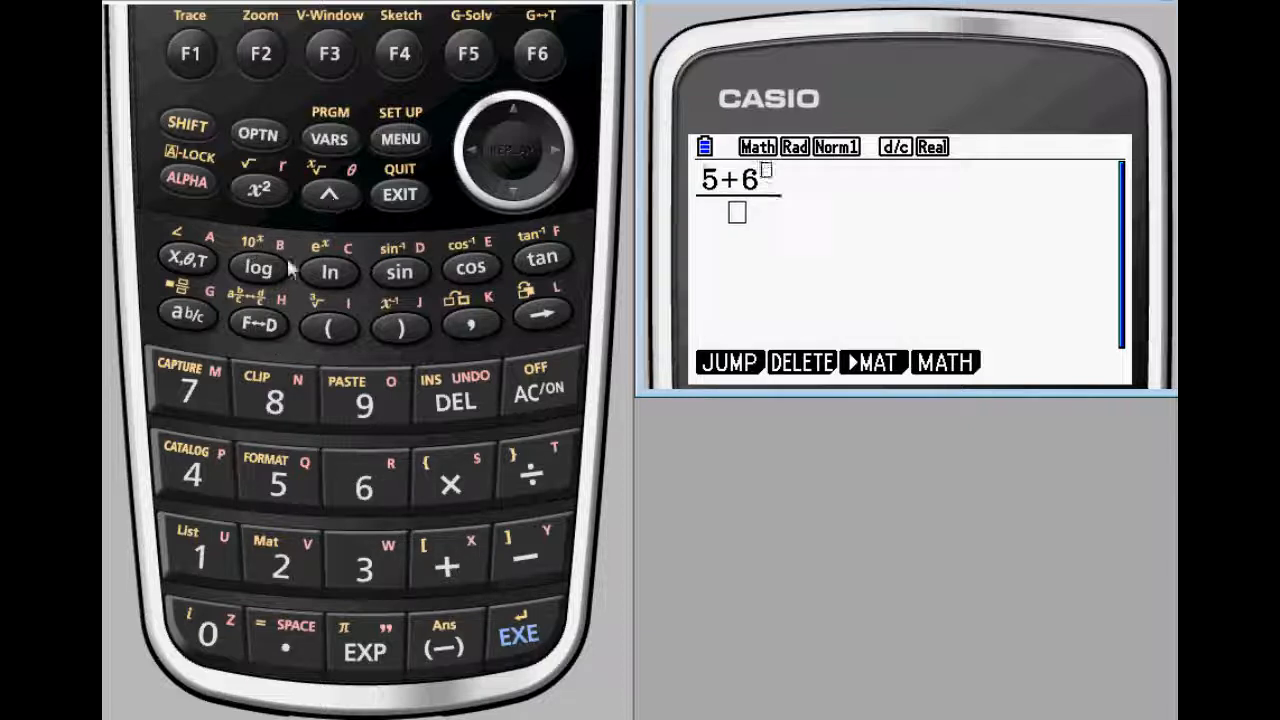
pyautogui.click(258, 188)
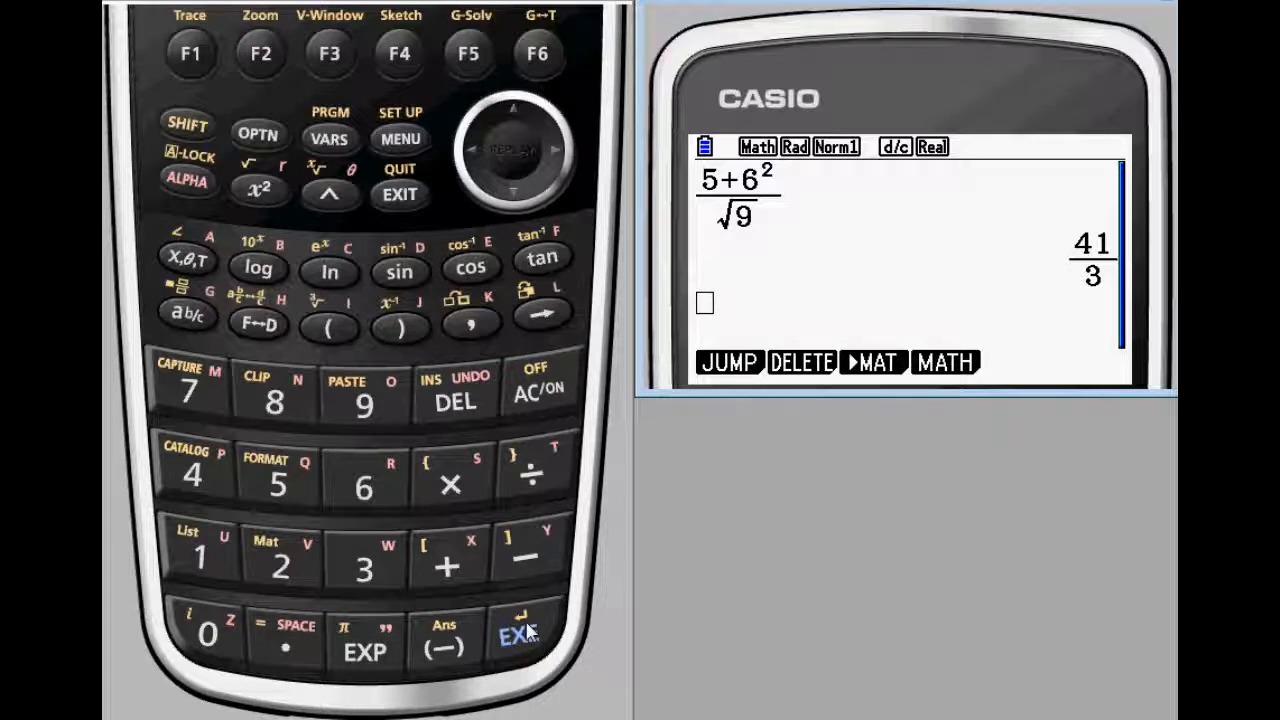
pyautogui.click(258, 324)
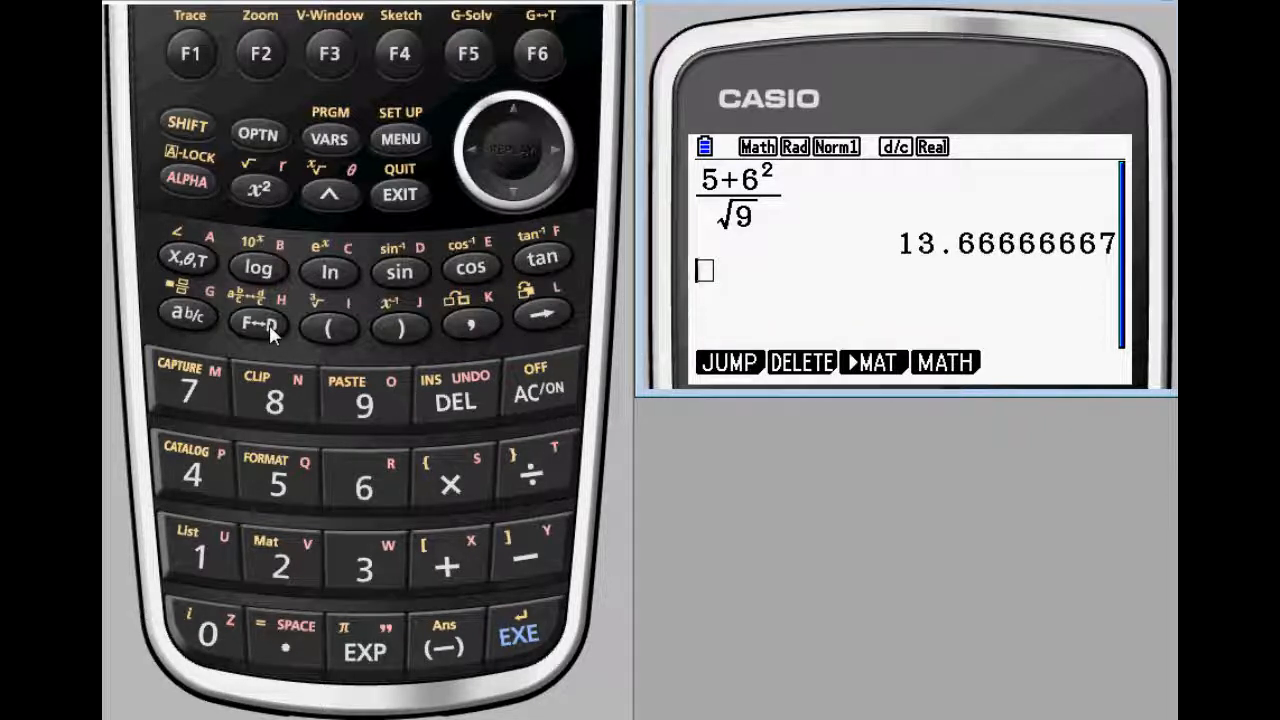
# Evaluate √80 to get the simplified form 4√5.
pyautogui.click(258, 188)
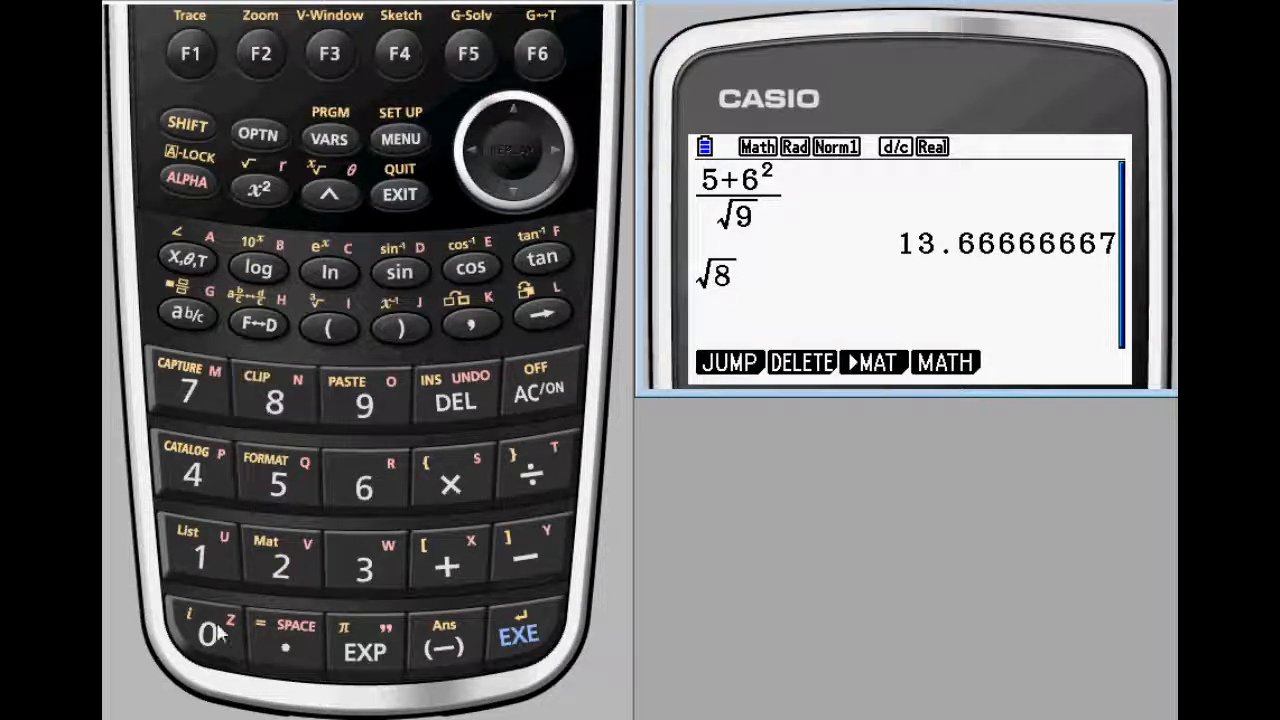
pyautogui.click(518, 632)
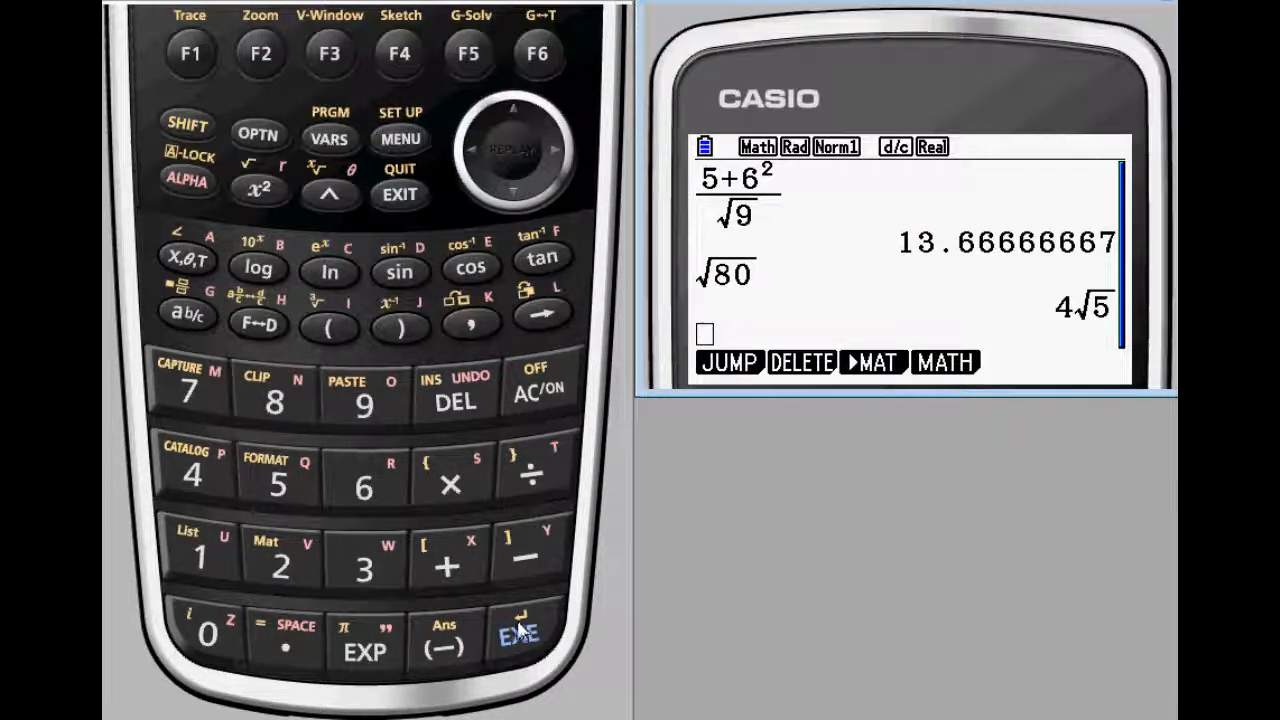
pyautogui.moveTo(258, 334)
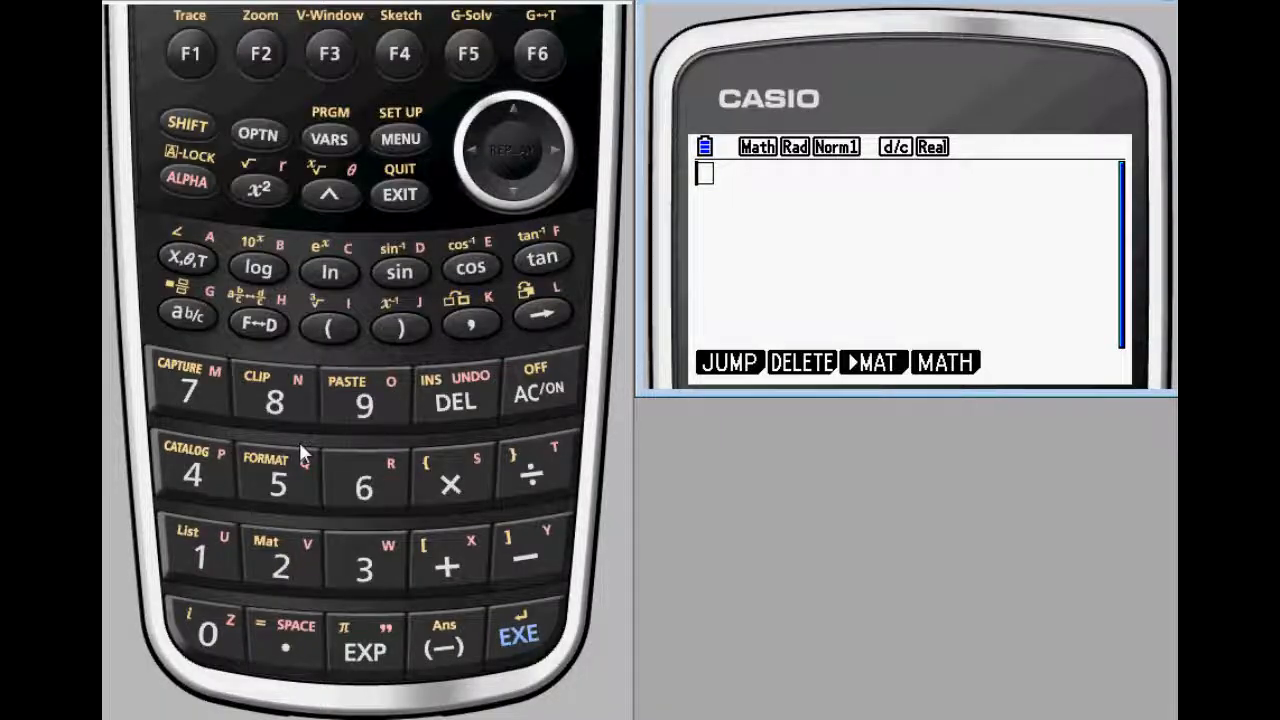
# Enter sin(π/12), confirm Angle is Rad in setup, and evaluate to (√6−√2)/4.
pyautogui.click(400, 270)
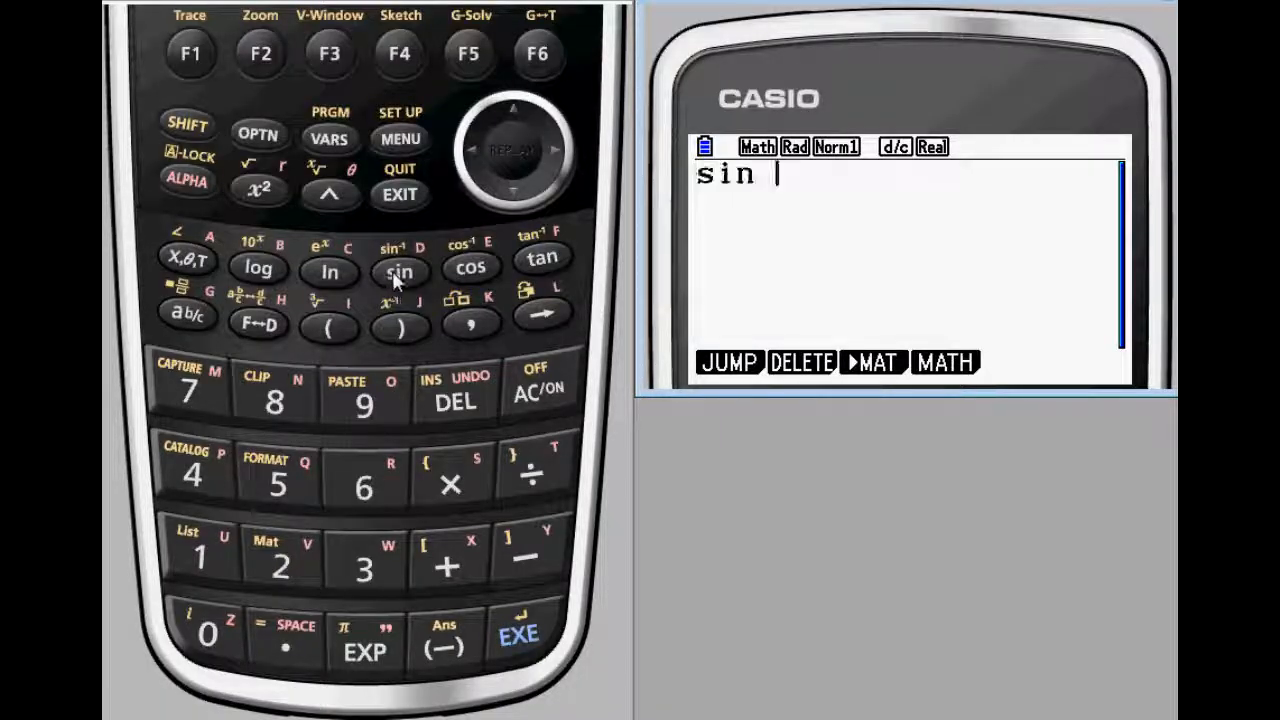
pyautogui.moveTo(240, 260)
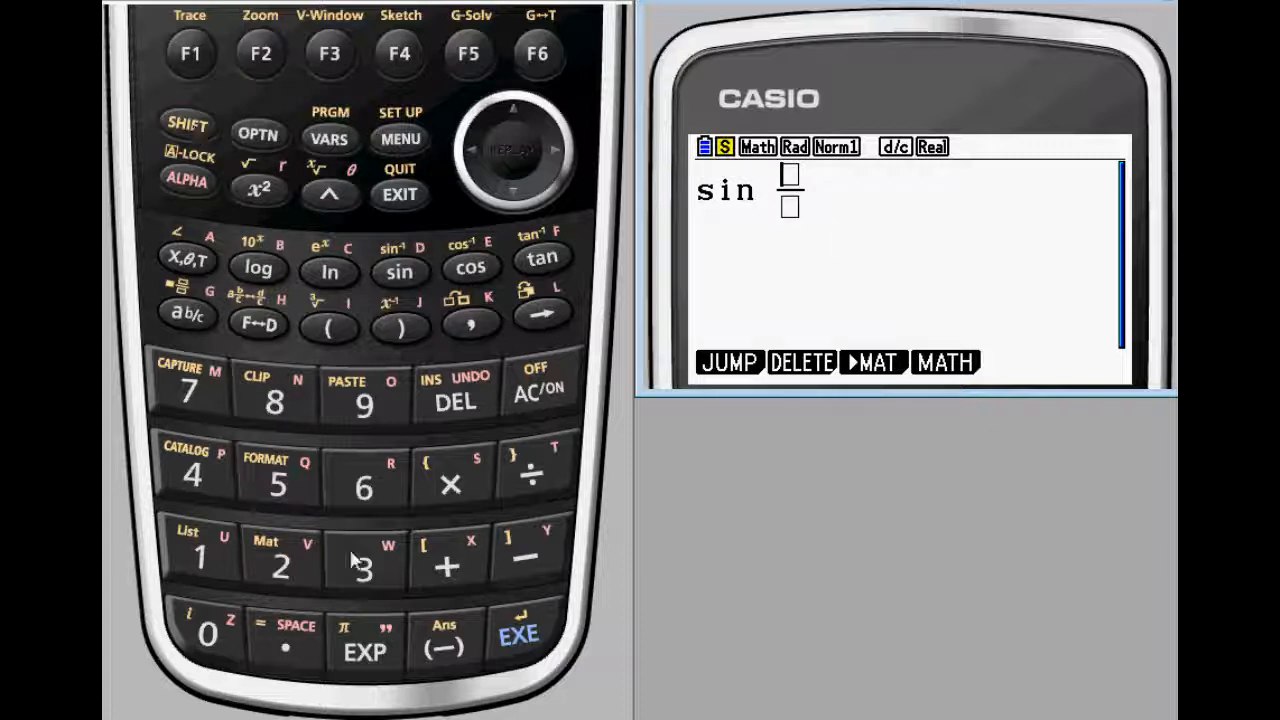
pyautogui.click(280, 556)
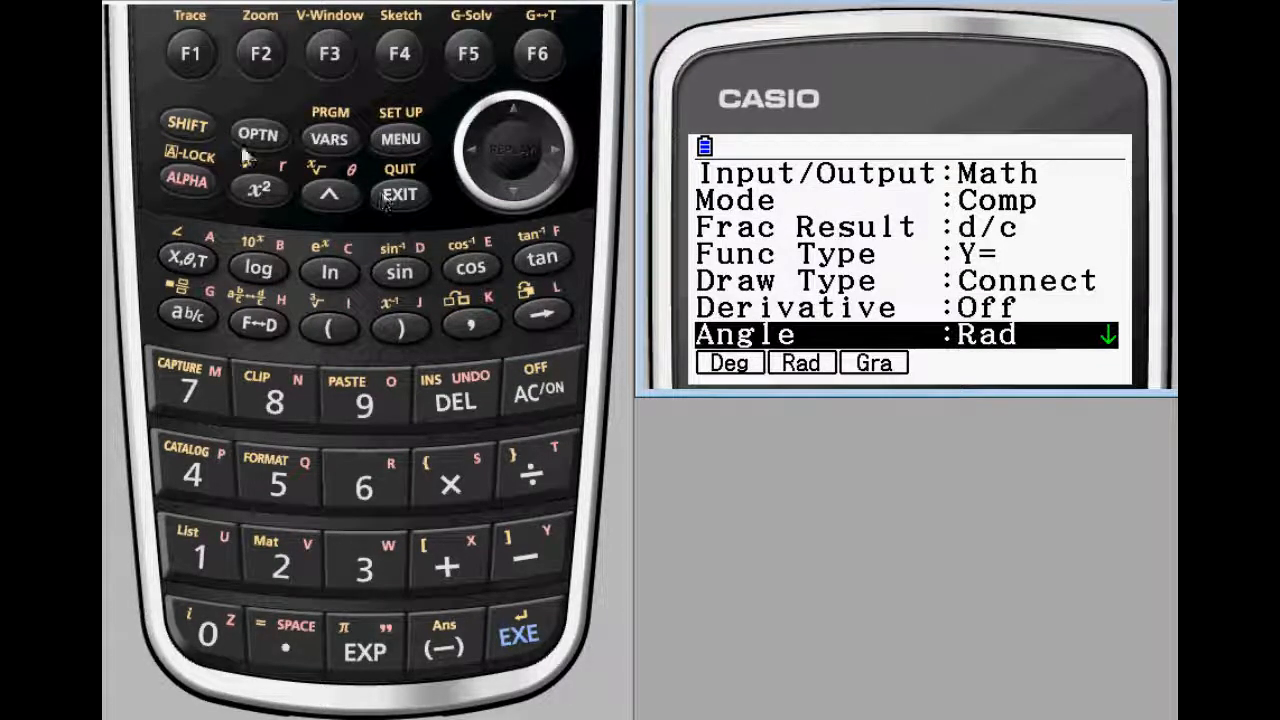
pyautogui.click(728, 362)
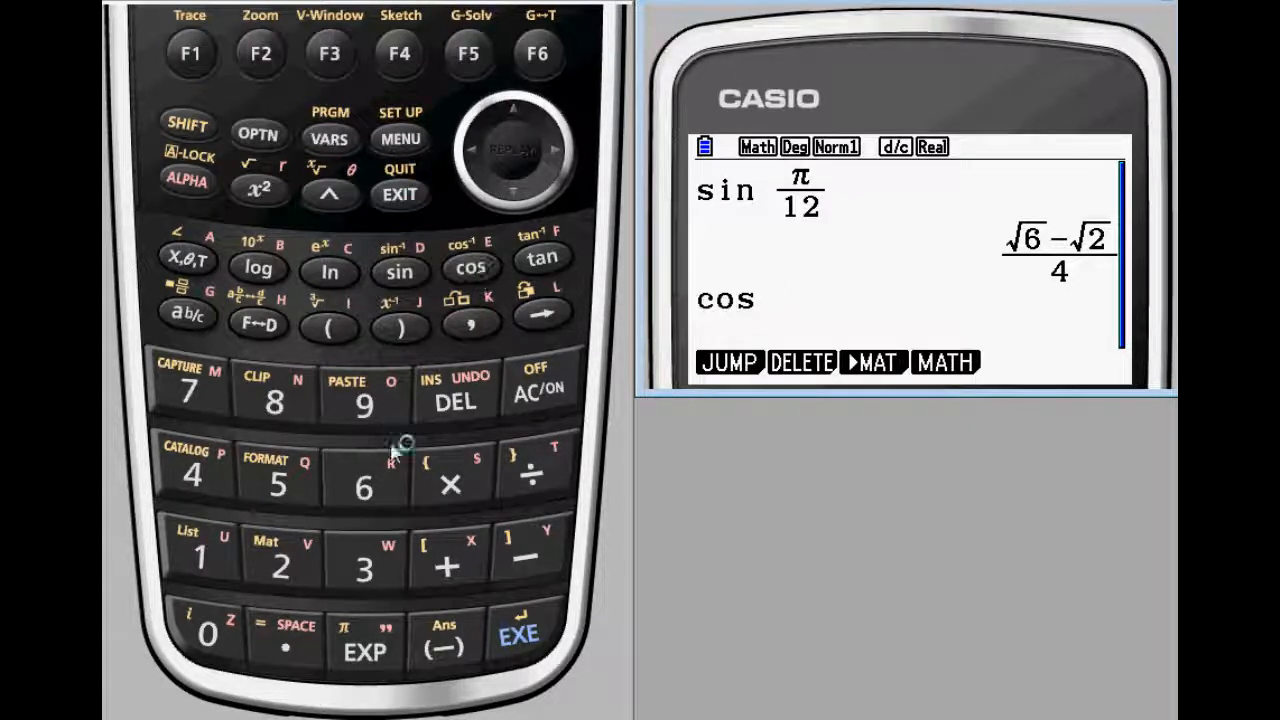
pyautogui.moveTo(360, 556)
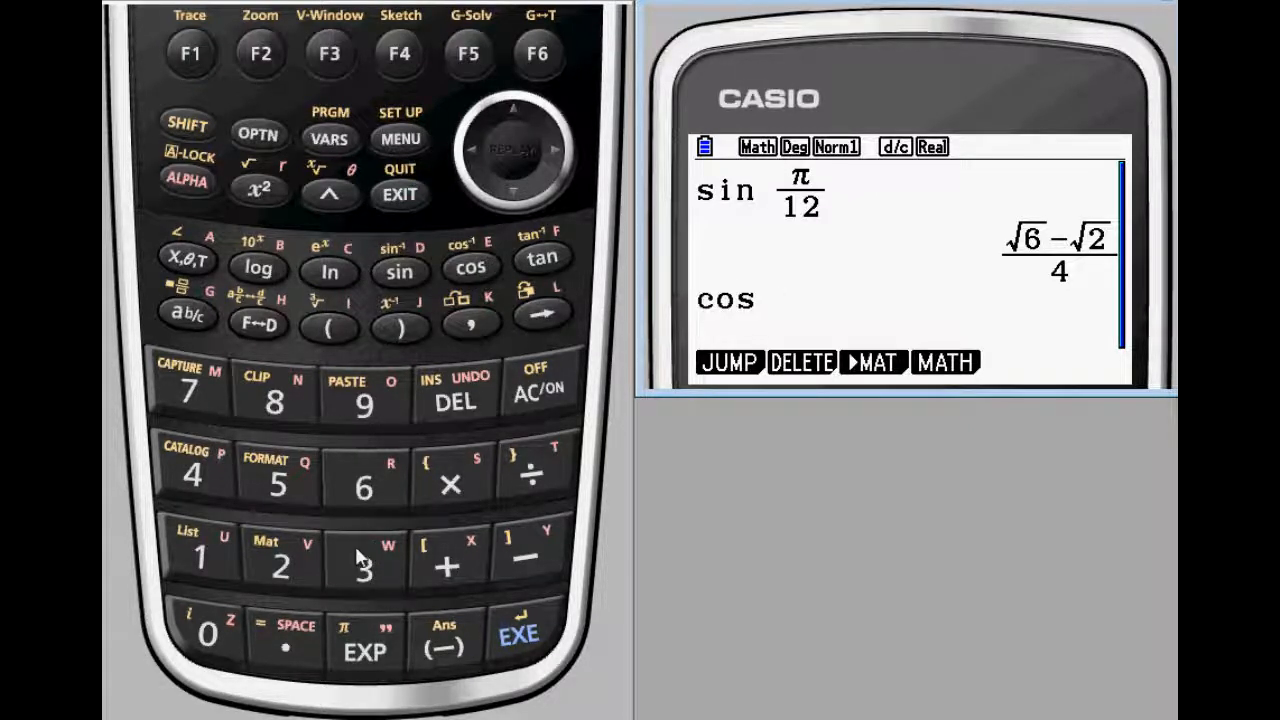
pyautogui.click(520, 632)
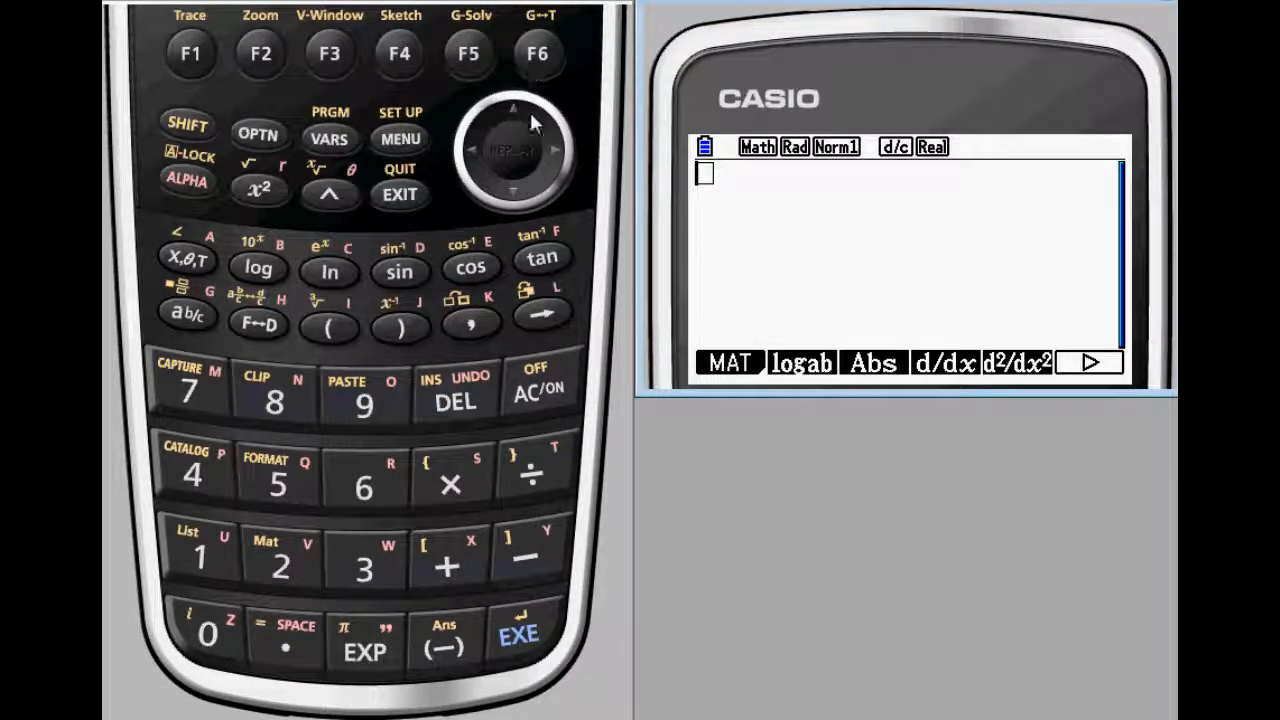
# Evaluate Σx² for x=1 to 10 (385) and ∫₀¹(x²−x³)dx (1/12).
pyautogui.click(260, 52)
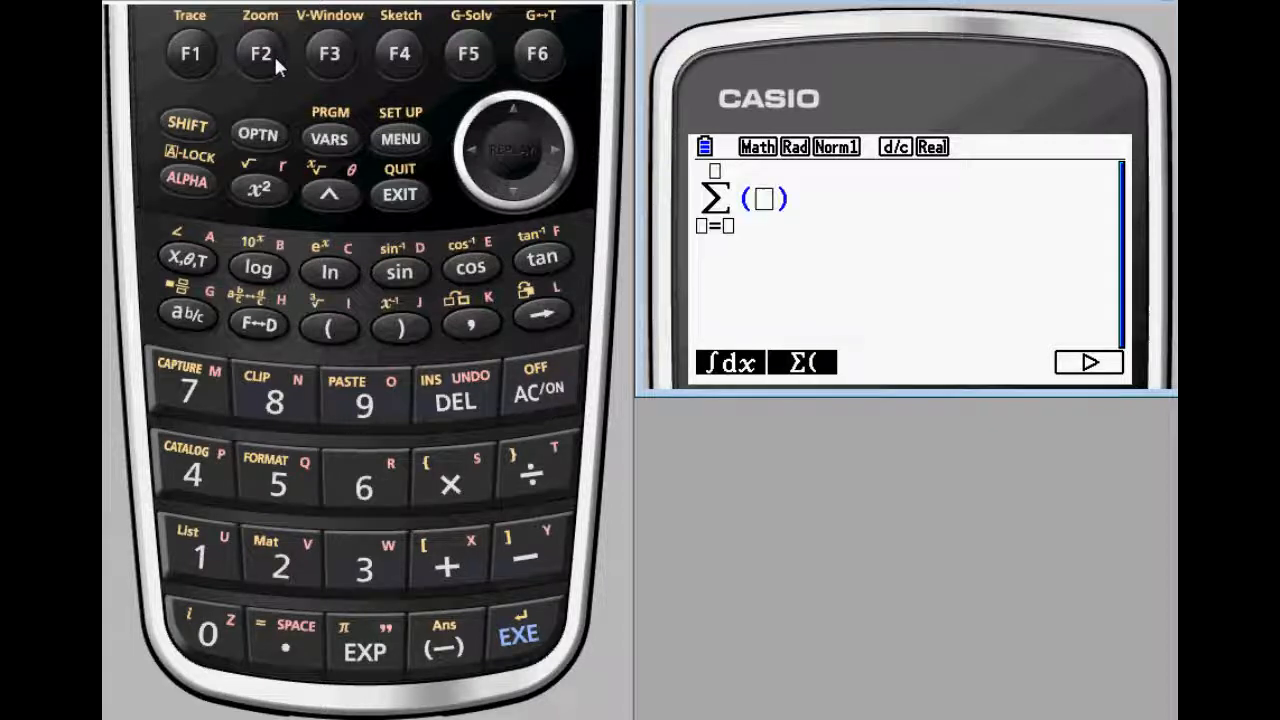
pyautogui.click(186, 258)
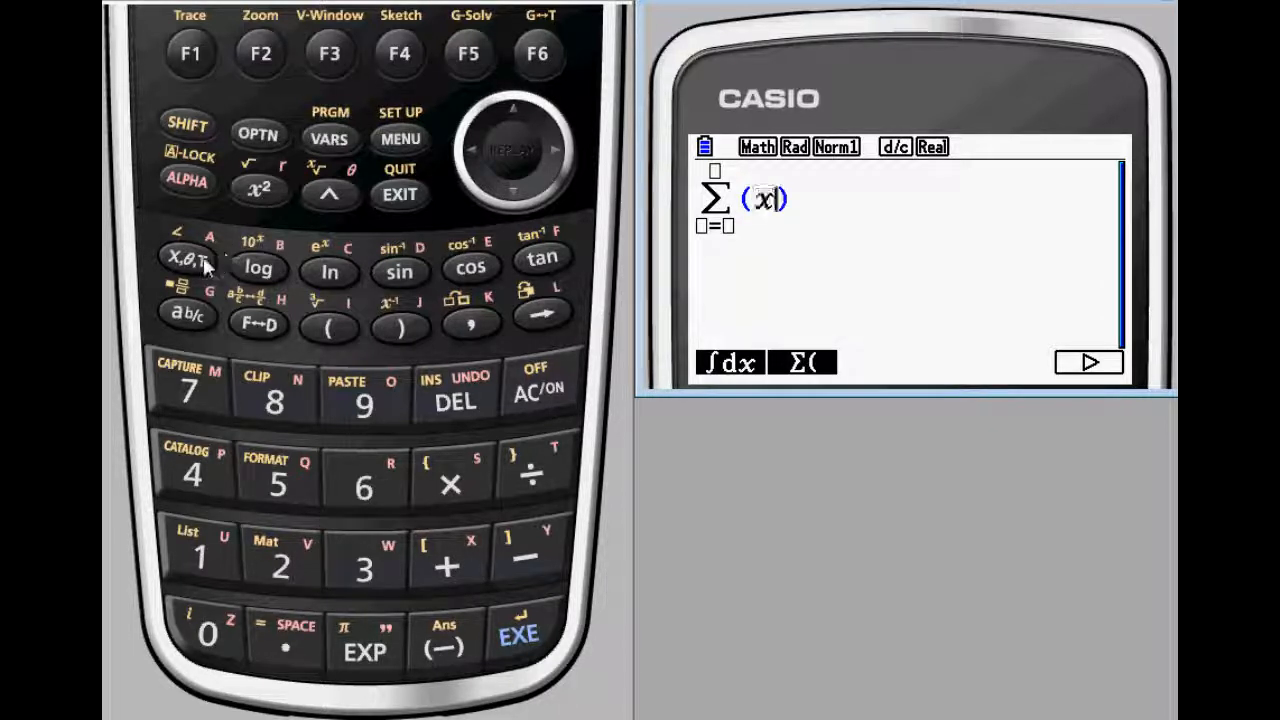
pyautogui.click(258, 188)
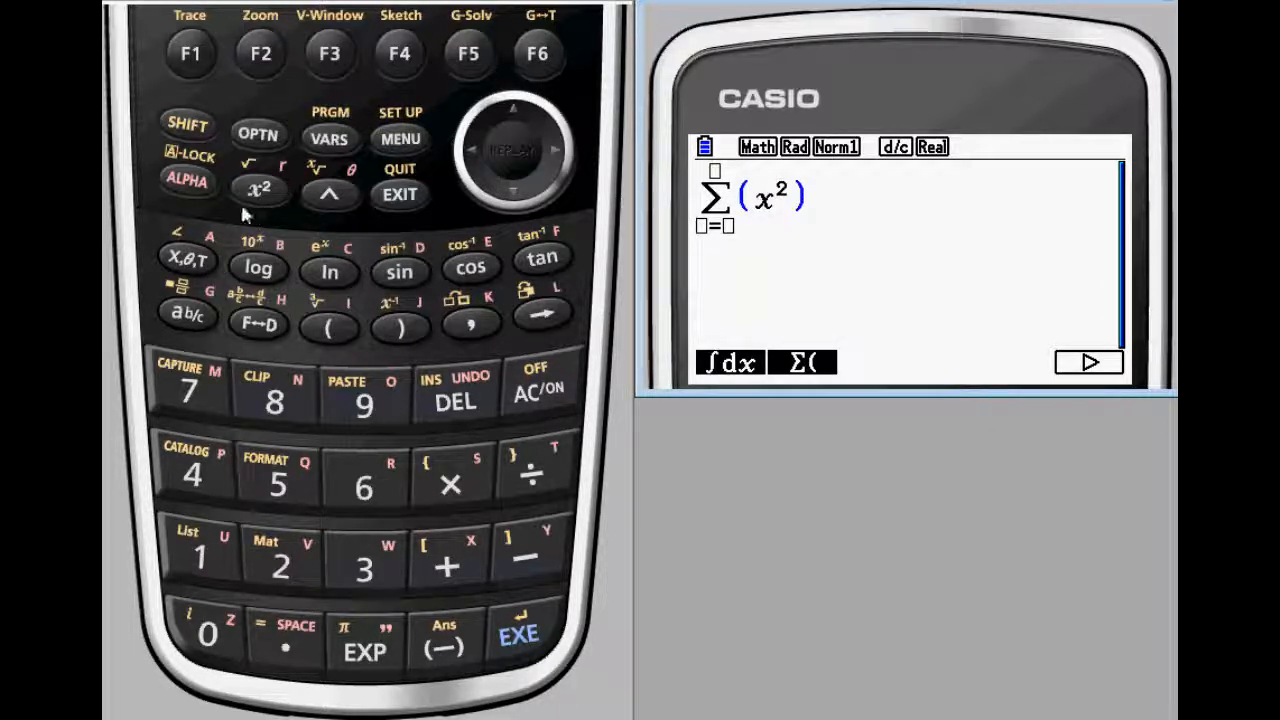
pyautogui.click(186, 268)
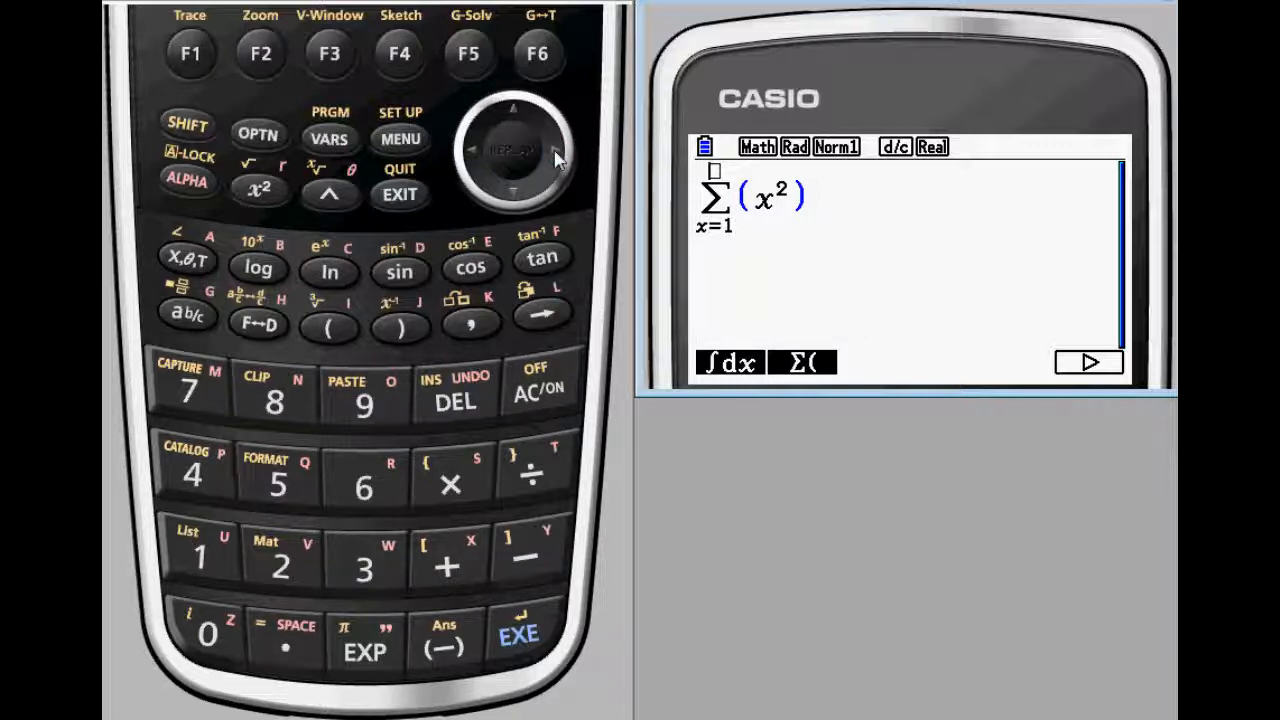
pyautogui.click(518, 636)
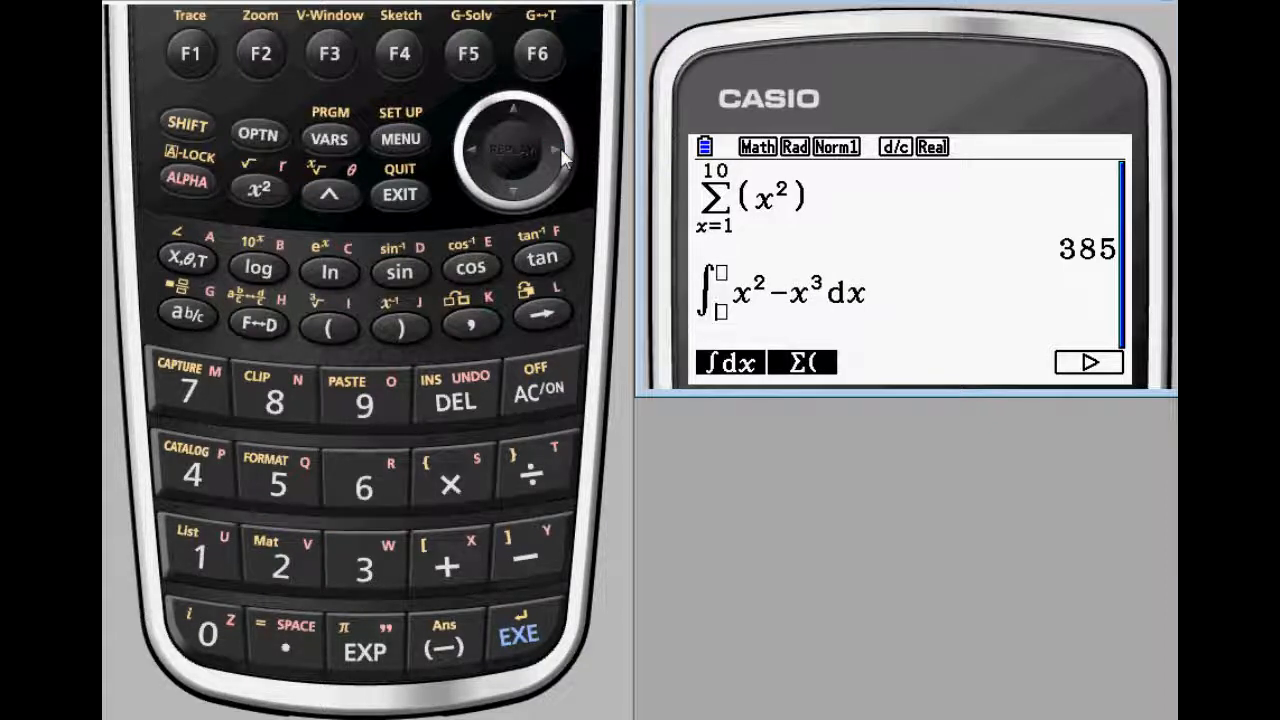
pyautogui.write('0')
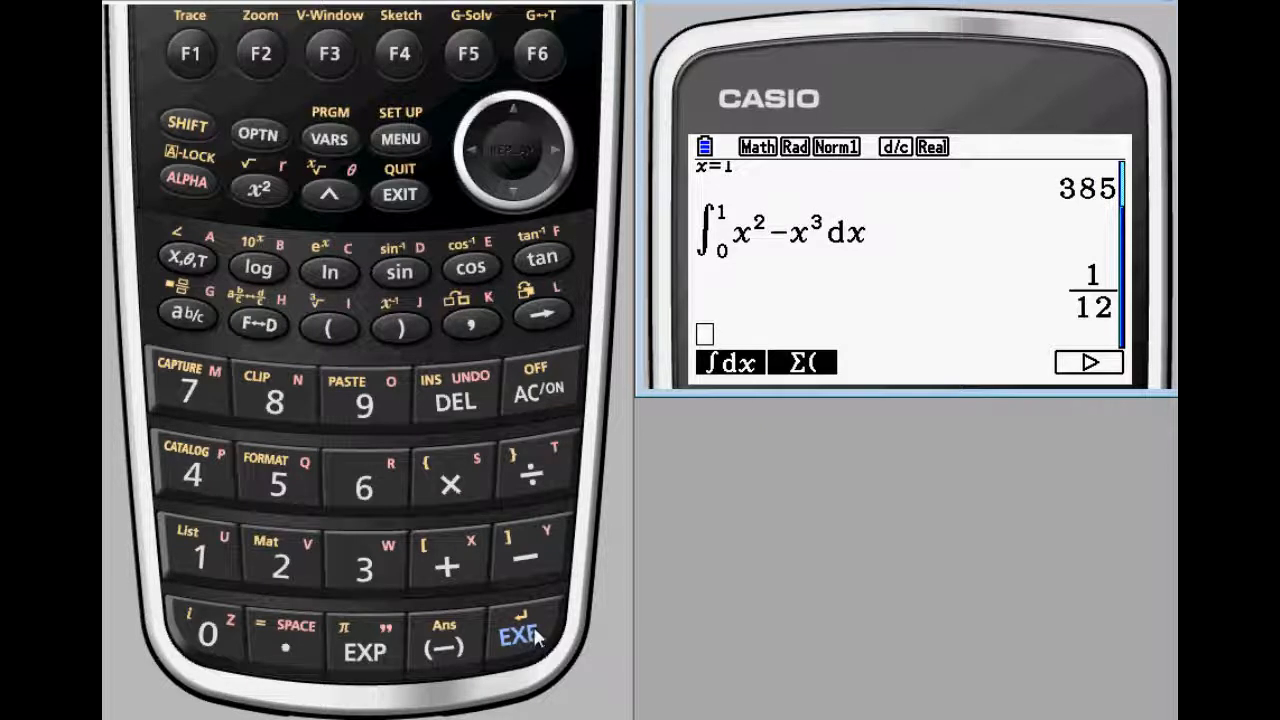
# Evaluate d/dx(sin x) at x=0 to get 1, then clear the display.
pyautogui.click(538, 52)
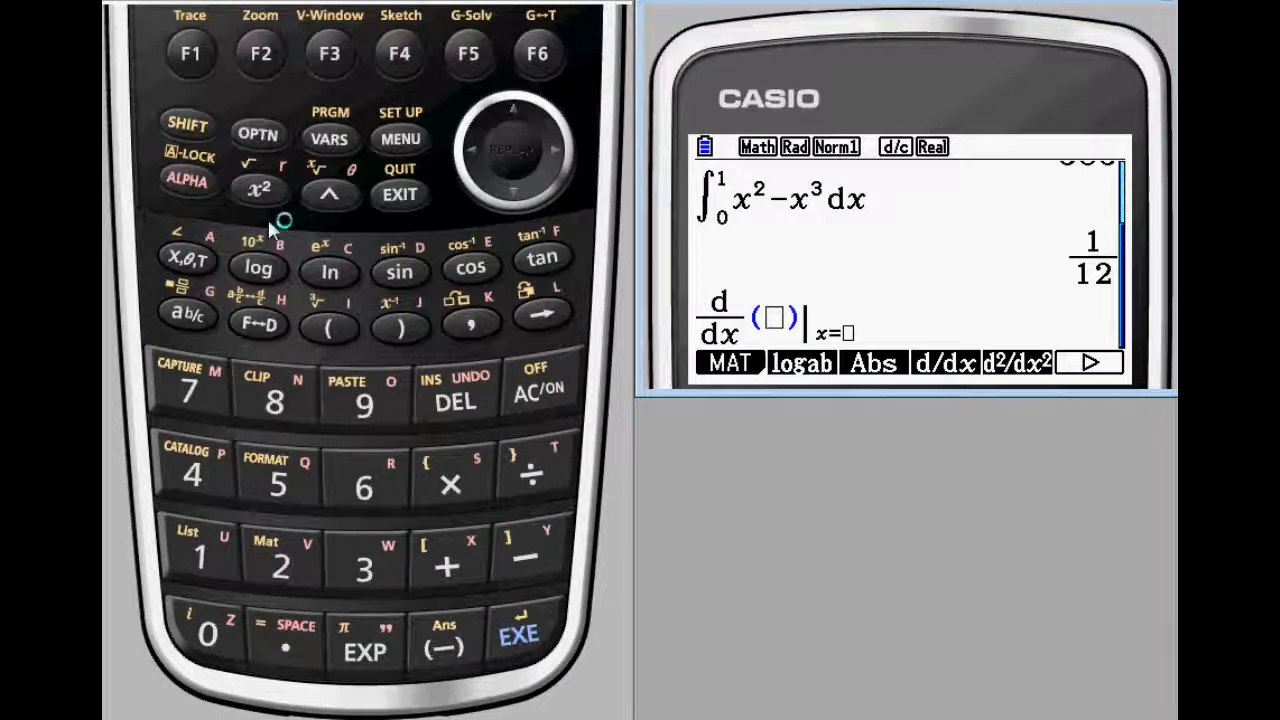
pyautogui.click(400, 270)
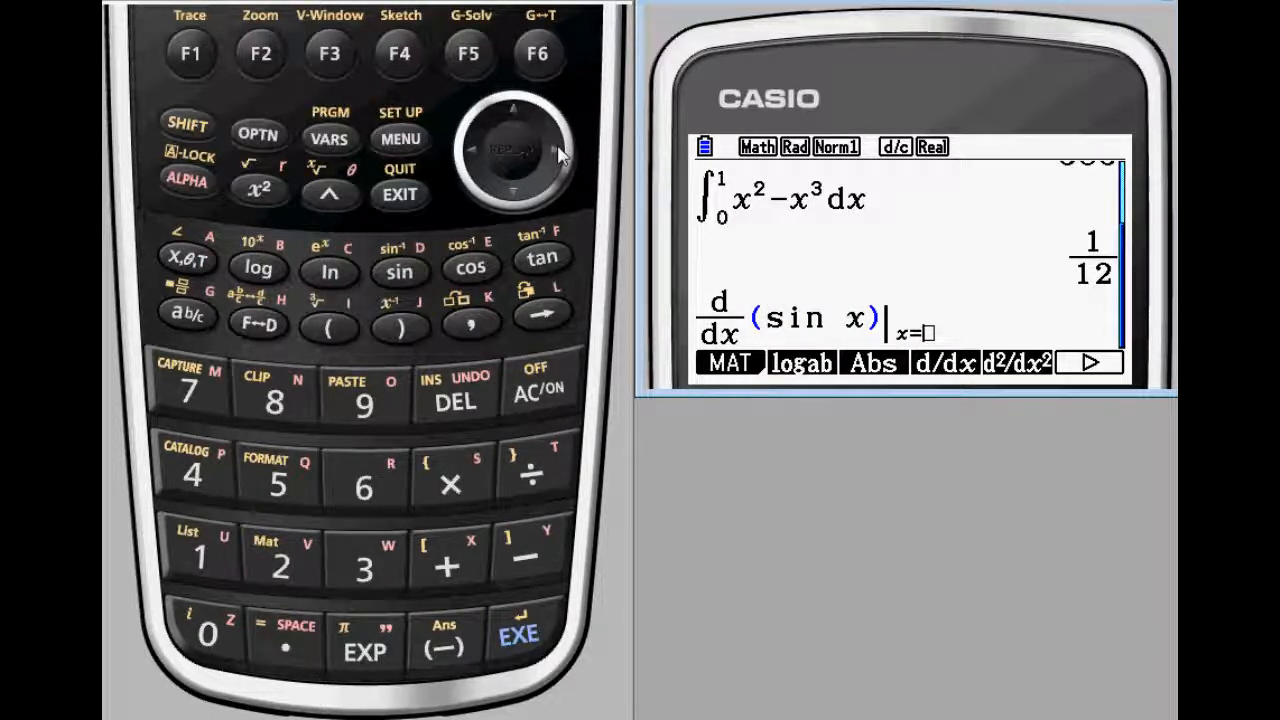
pyautogui.click(518, 636)
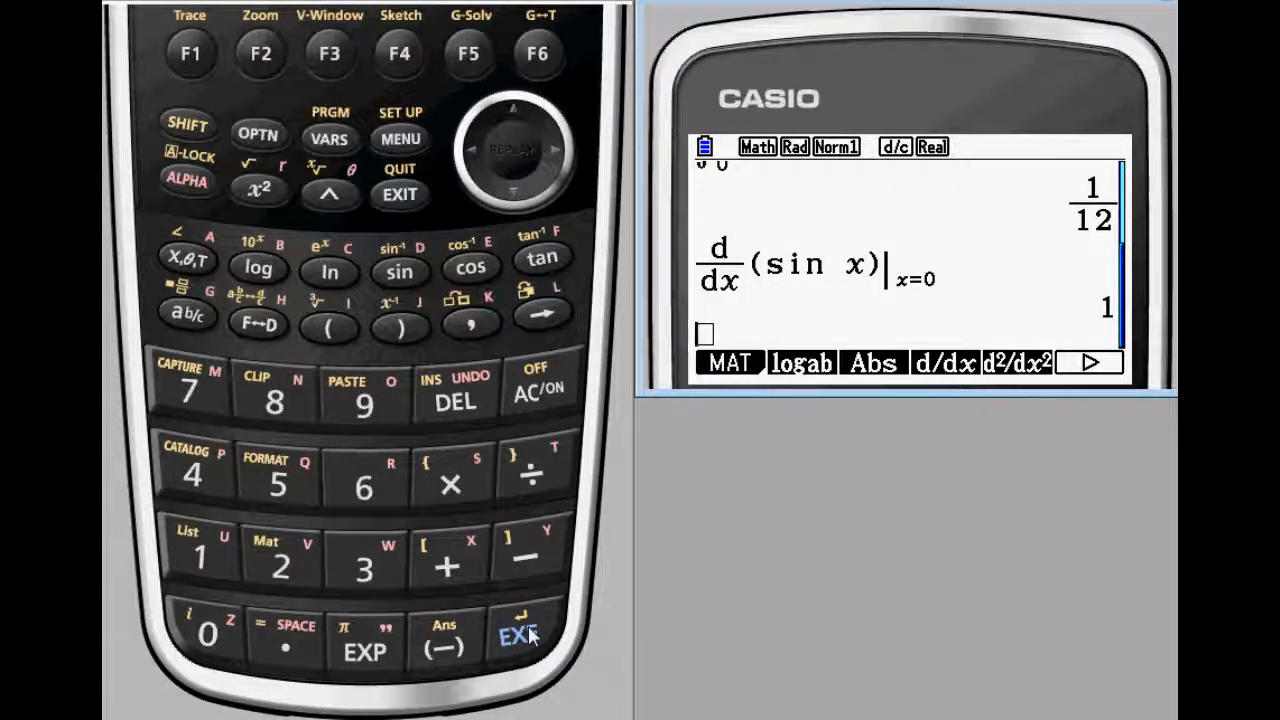
pyautogui.click(518, 636)
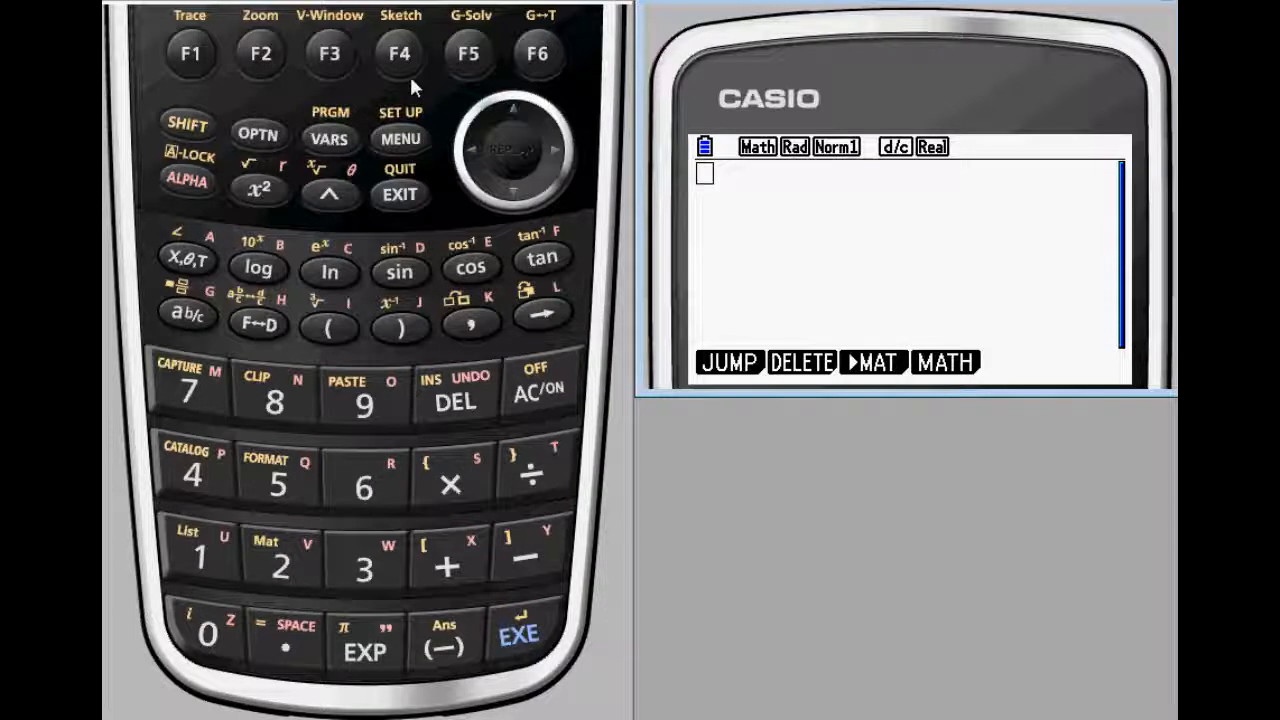
# Compute the determinant of the 3×3 matrix [[1,2,4],[2,−3,0],[2,4,1]] as 49.
pyautogui.click(190, 52)
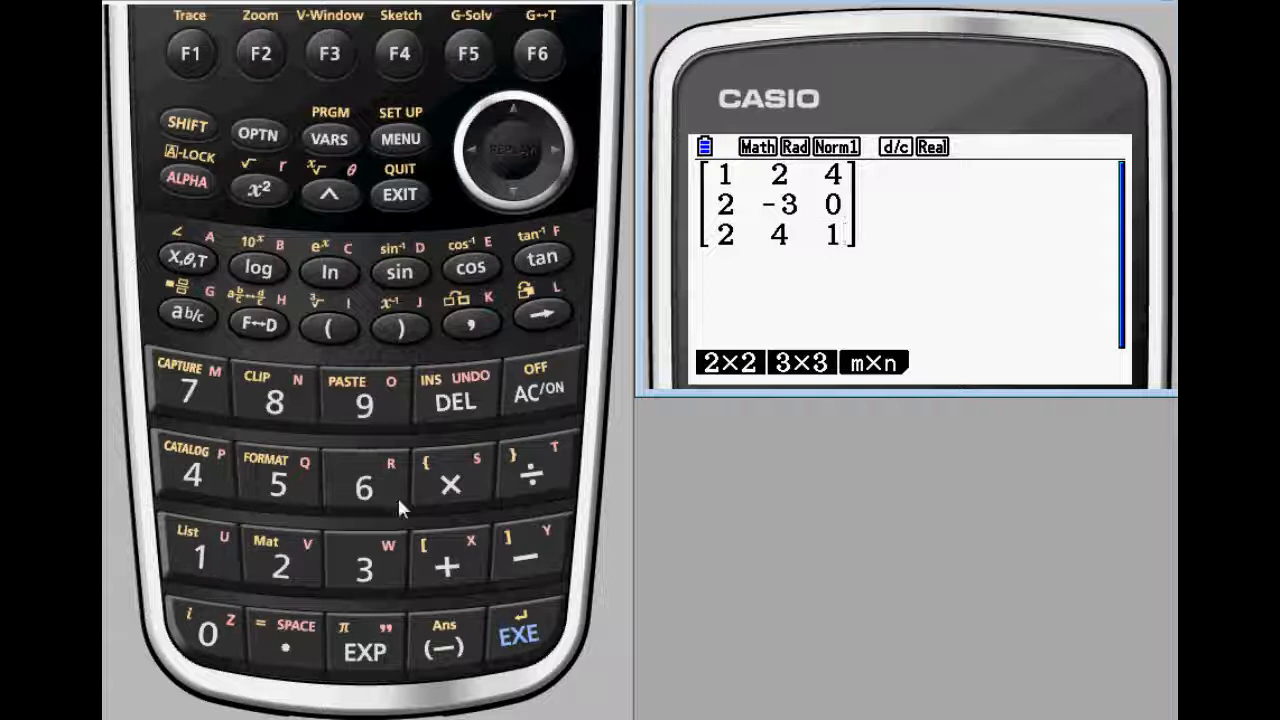
pyautogui.moveTo(556, 156)
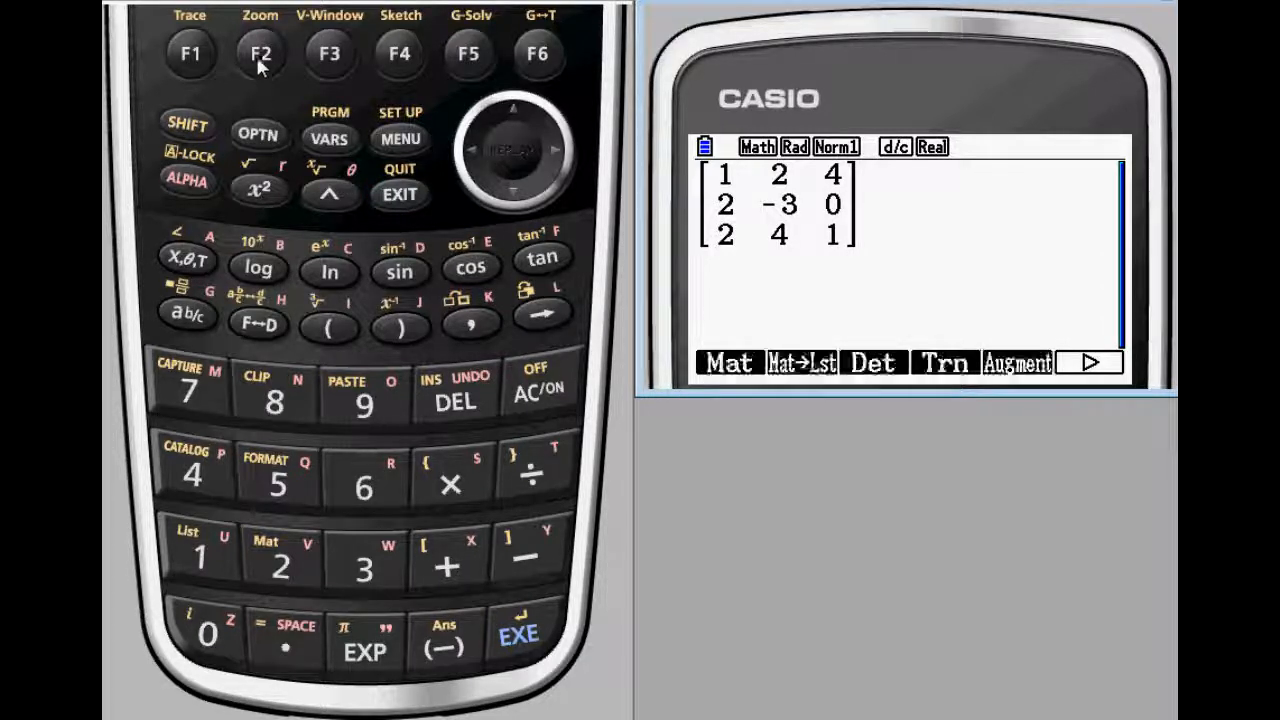
pyautogui.click(330, 52)
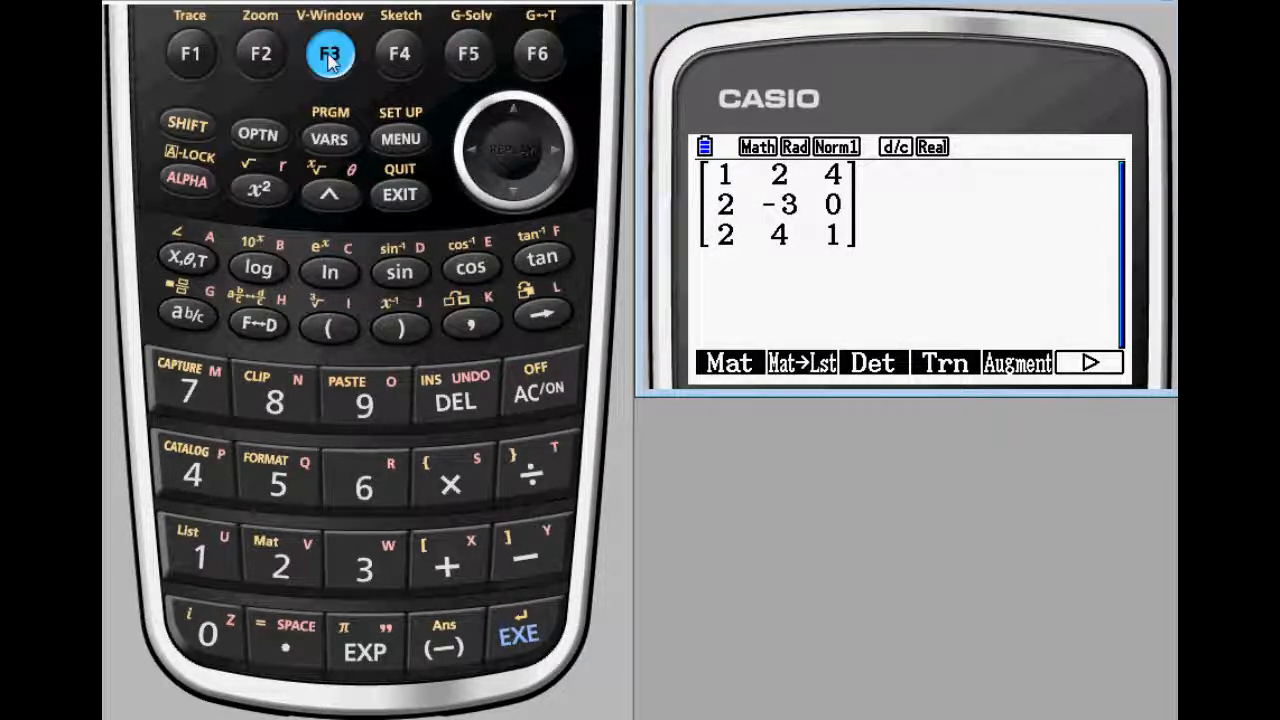
pyautogui.click(518, 636)
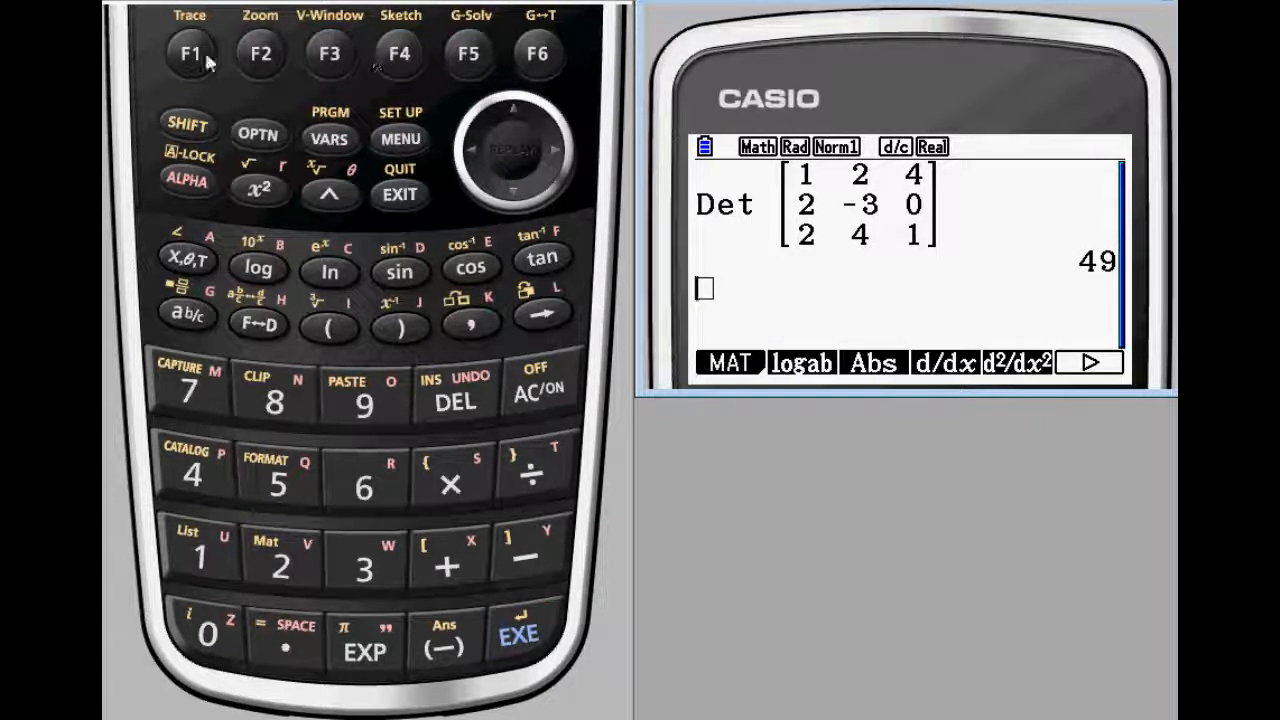
# Insert the 2×2 matrix [[2,1],[3,−2]] and start a power on it.
pyautogui.click(190, 52)
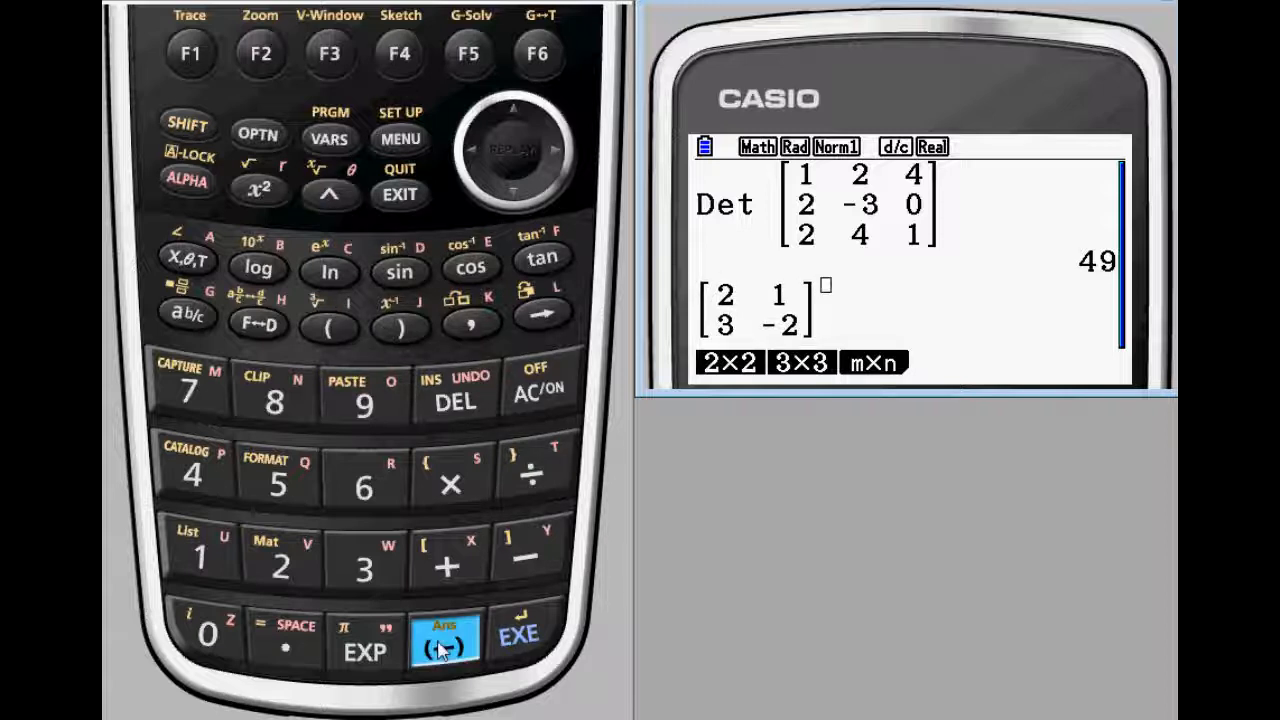
pyautogui.click(518, 632)
pyautogui.write('√5²+13²')
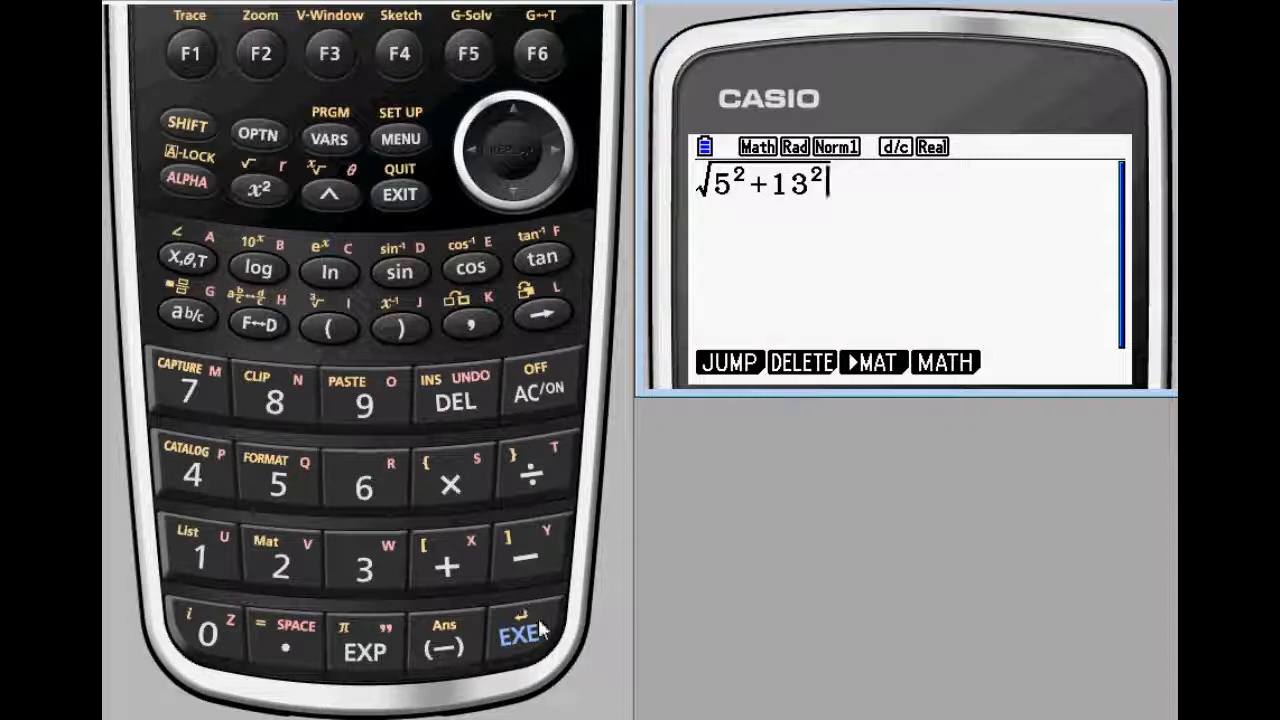
# Evaluate √(5²+13²), redo it as √(5²+12²) = 13, and build 12+√(5²+12²).
pyautogui.click(518, 636)
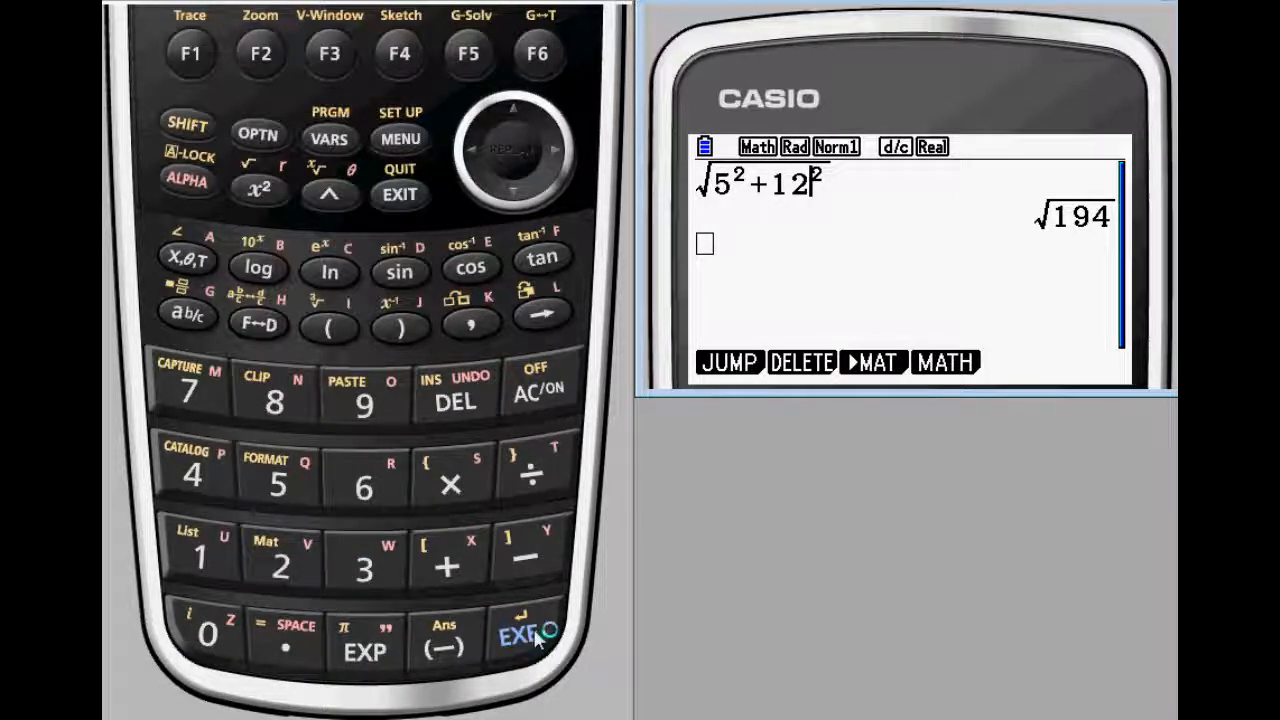
pyautogui.click(518, 632)
pyautogui.write('12+')
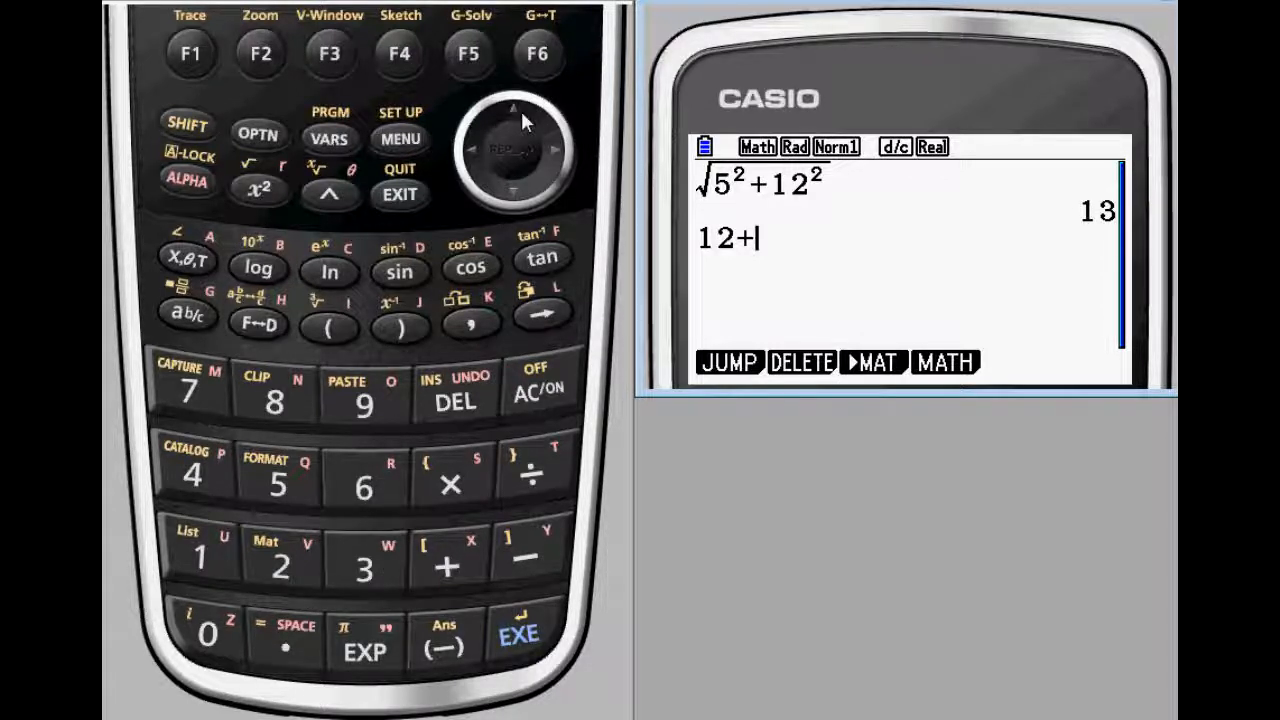
pyautogui.click(186, 124)
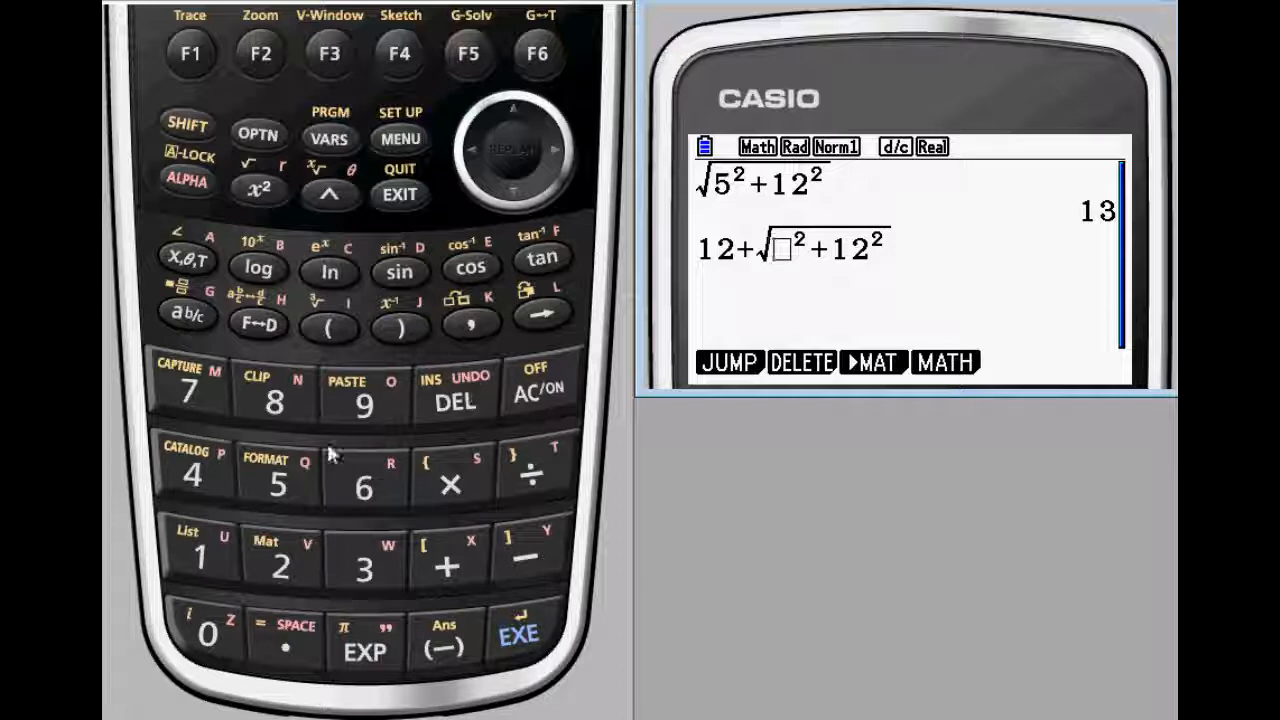
pyautogui.click(520, 632)
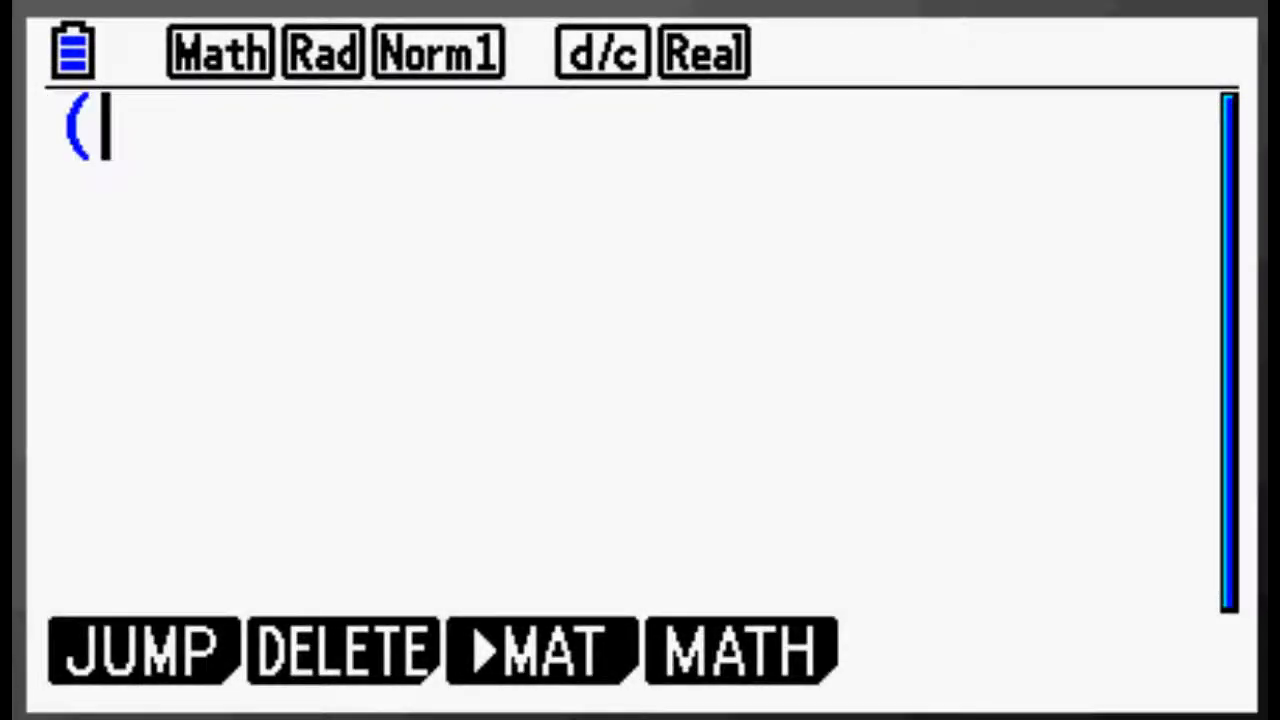
# Evaluate (2+3i)² as −5+12i and log₄(32) as 2.5.
pyautogui.write('2+3i)²')
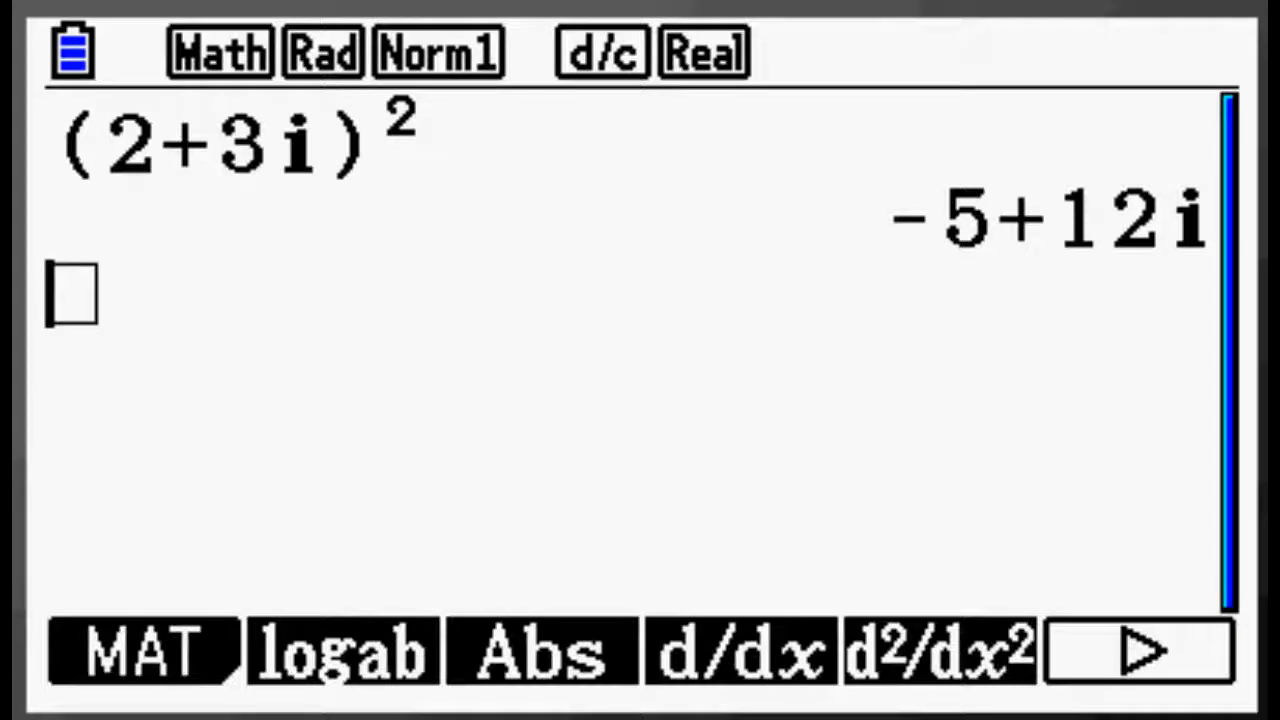
pyautogui.click(340, 652)
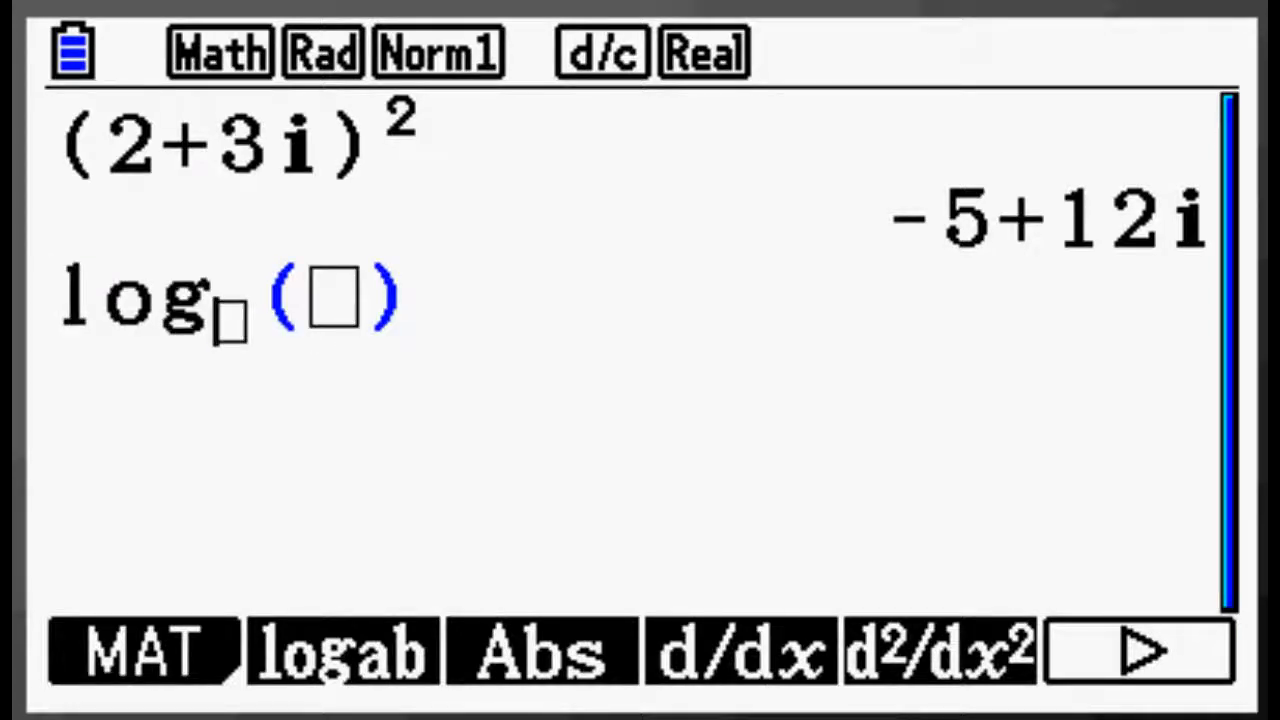
pyautogui.write('4')
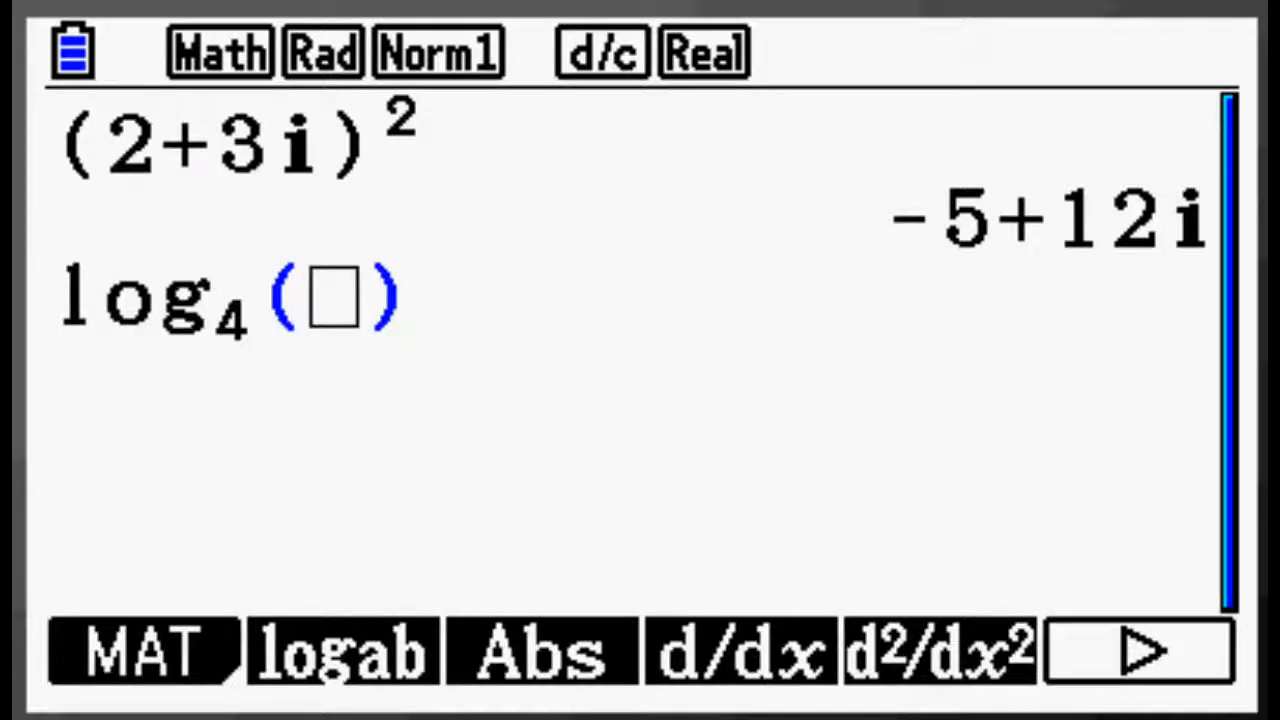
pyautogui.write('32')
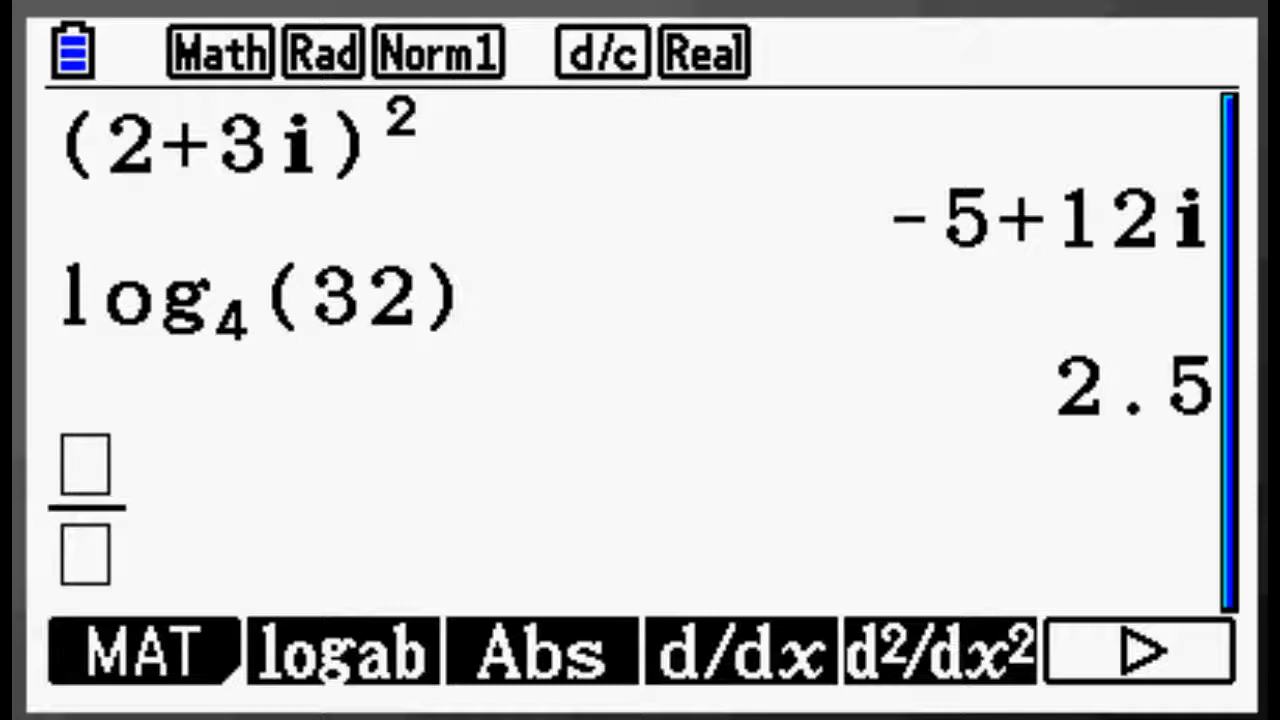
# Enter the natural-display fraction 1/5.
pyautogui.write('1')
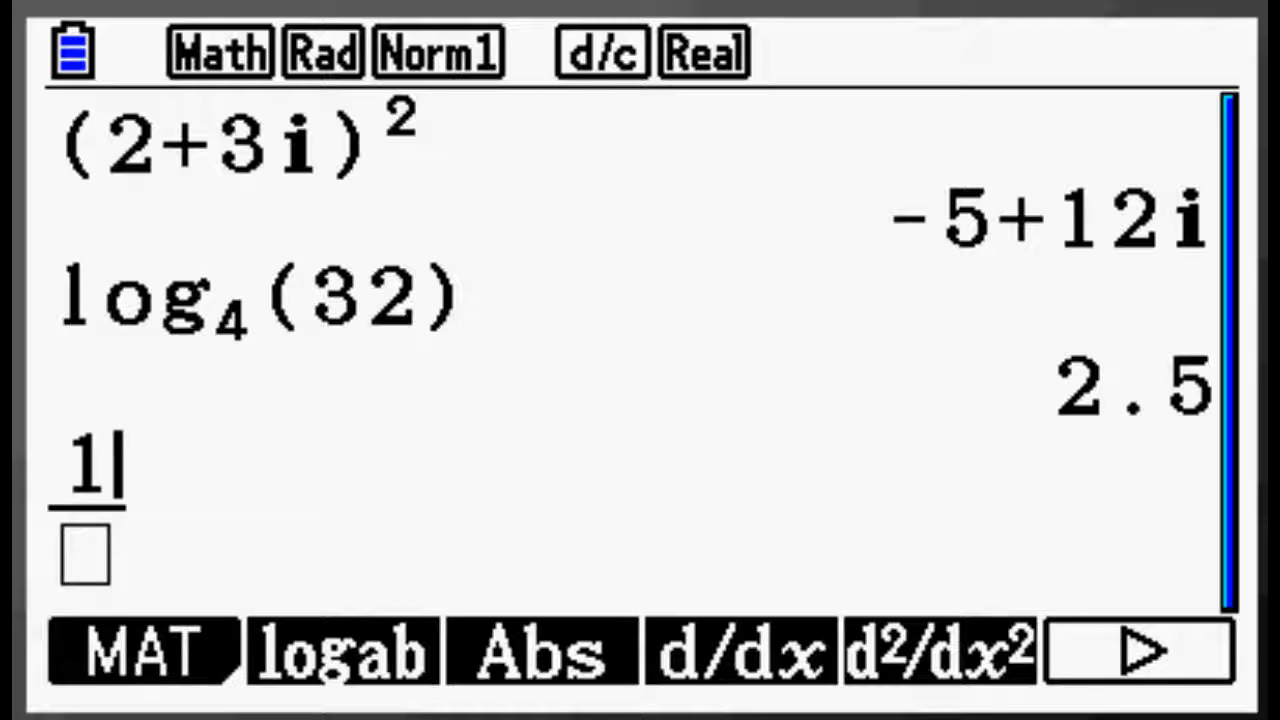
pyautogui.write('5')
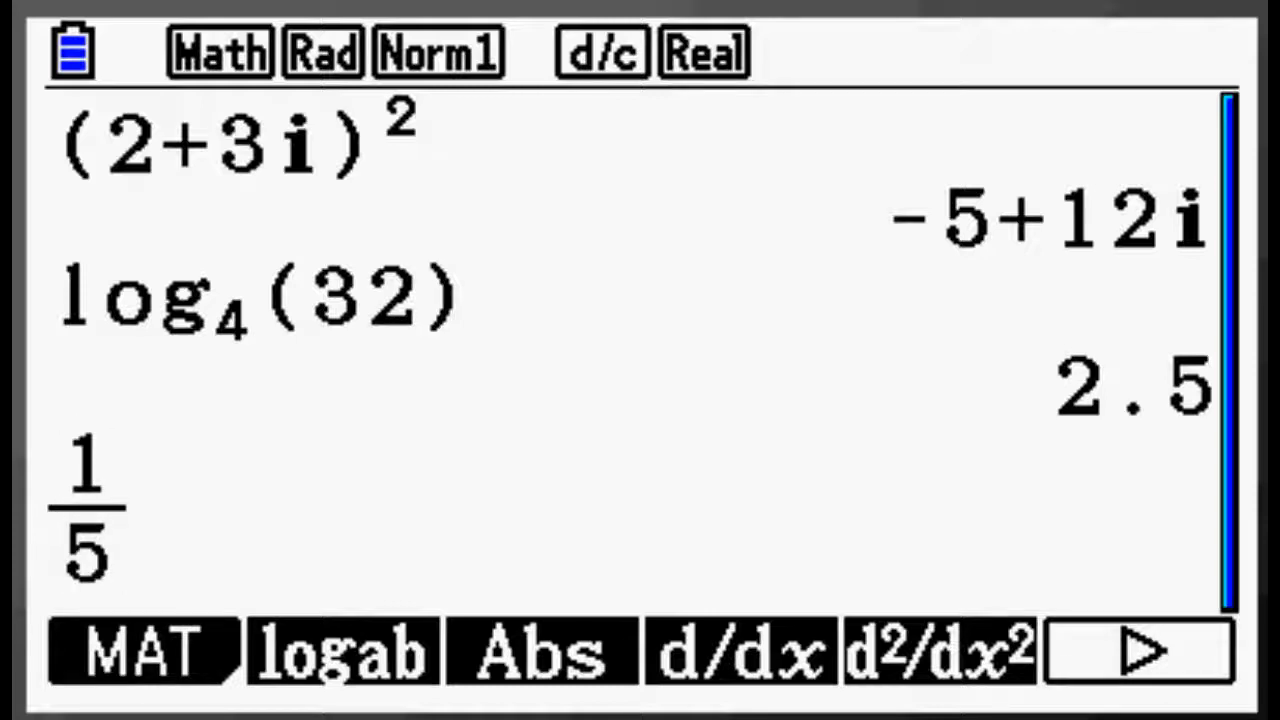